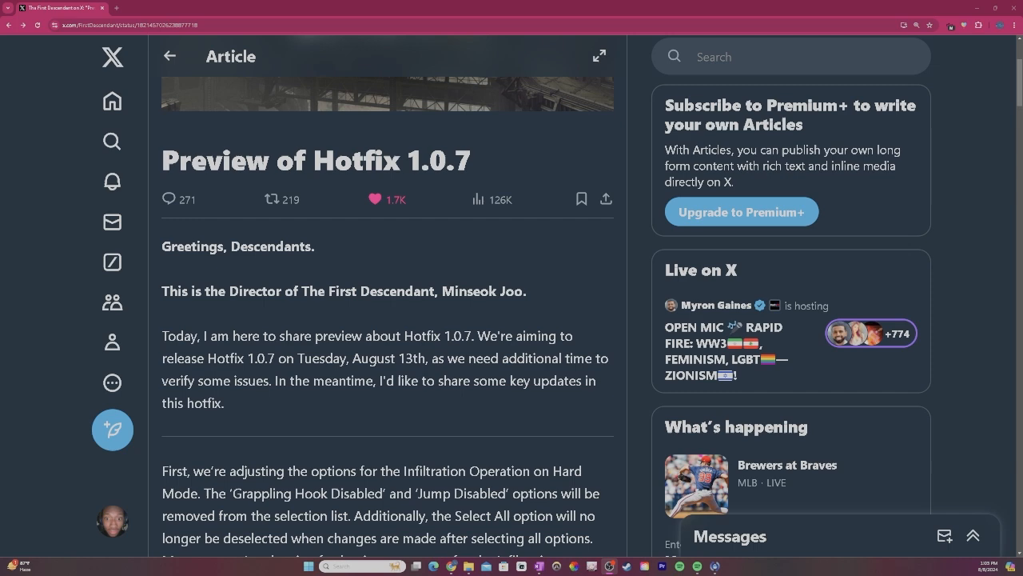
Read the article's opening, highlighting the hotfix version, the verified-issues sentence and the Grappling Hook Disabled option.
{"action": "scroll", "scroll_direction": "down", "scroll_amount": 3}
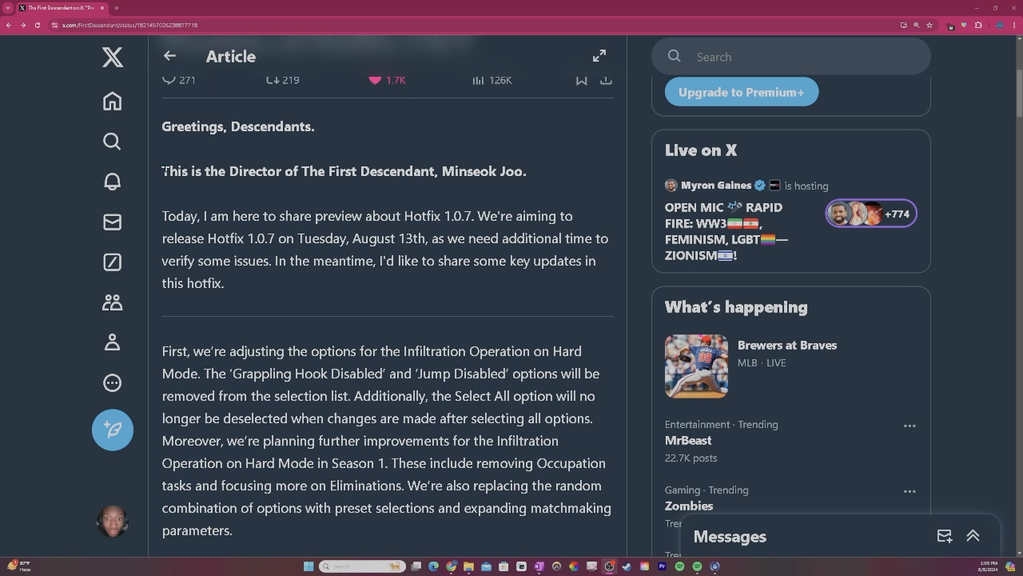
{"action": "double_click", "coordinate": [438, 216]}
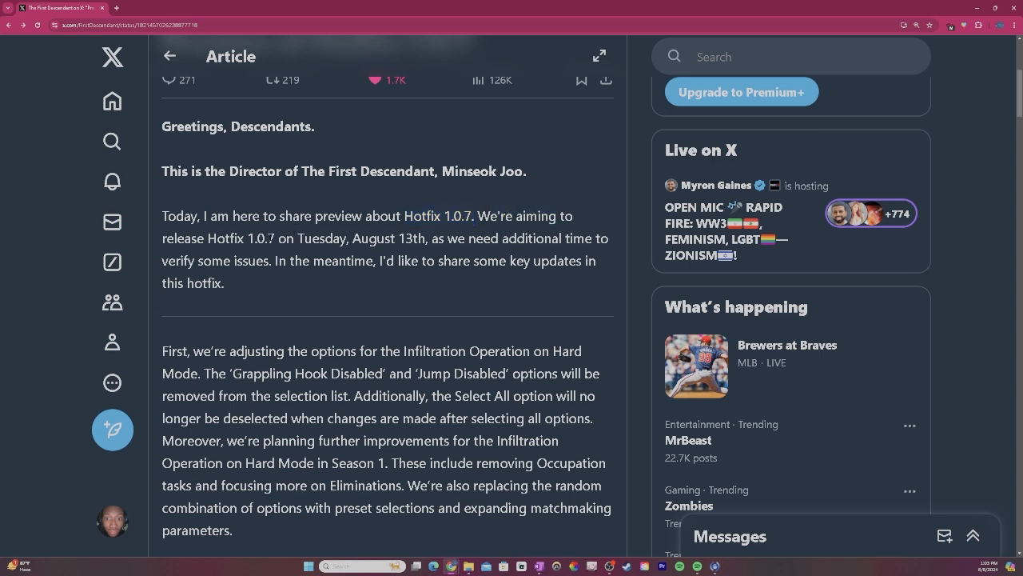
{"action": "double_click", "coordinate": [269, 238]}
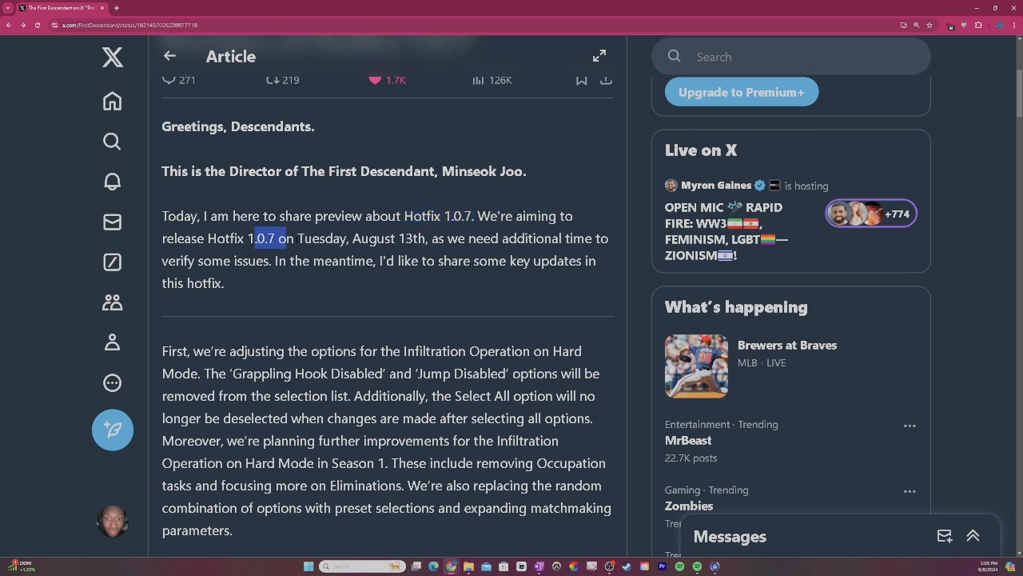
{"action": "double_click", "coordinate": [389, 238]}
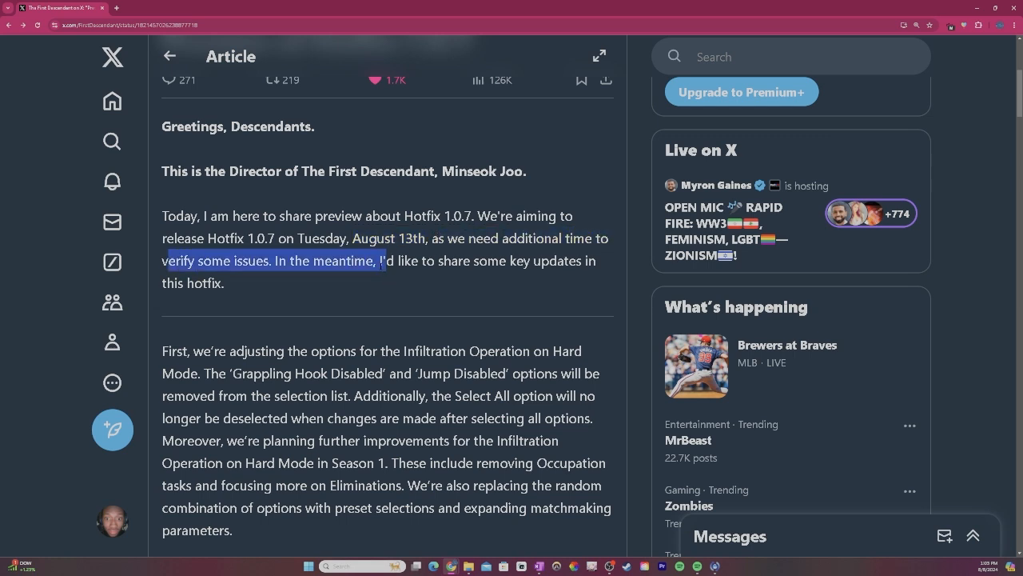
{"action": "scroll", "scroll_direction": "down", "scroll_amount": 3}
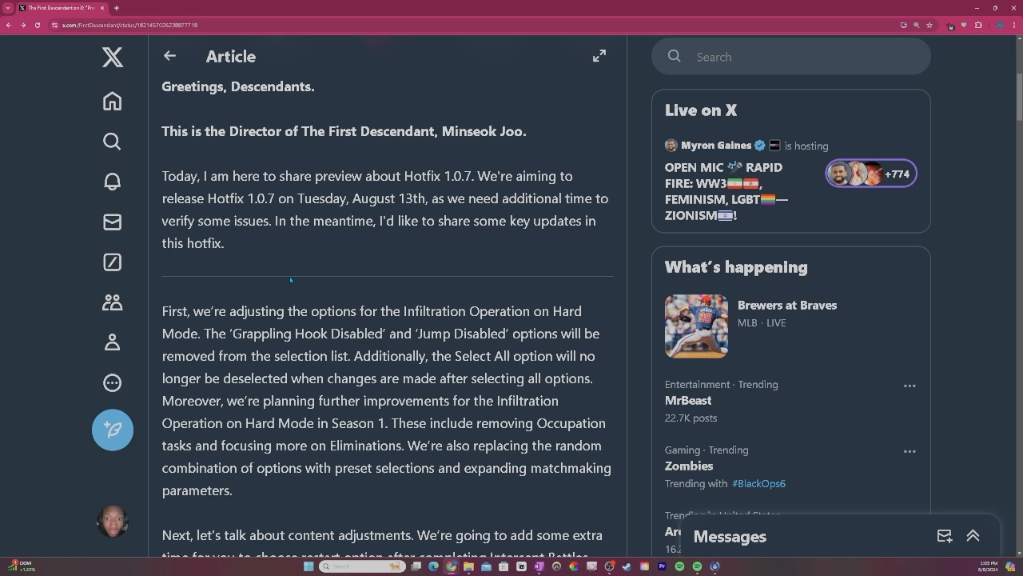
{"action": "scroll", "scroll_direction": "down", "scroll_amount": 3}
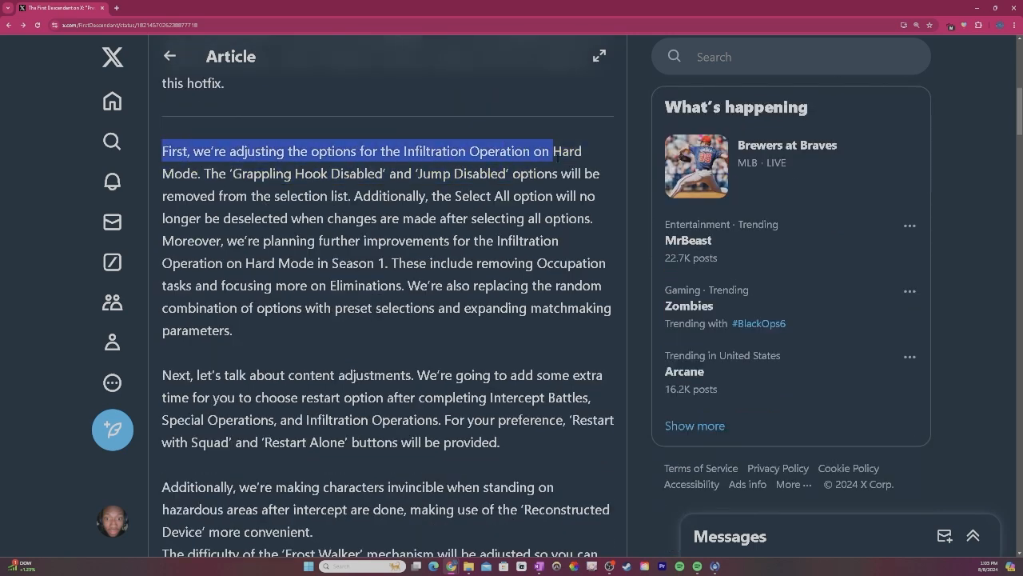
{"action": "left_click_drag", "start_coordinate": [550, 150], "coordinate": [585, 151]}
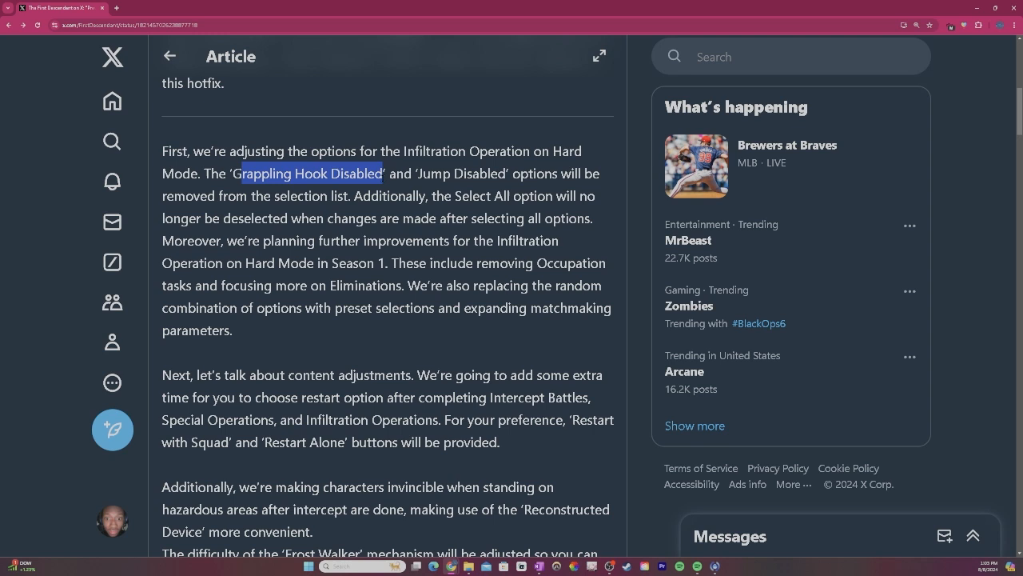
{"action": "left_click", "coordinate": [179, 211]}
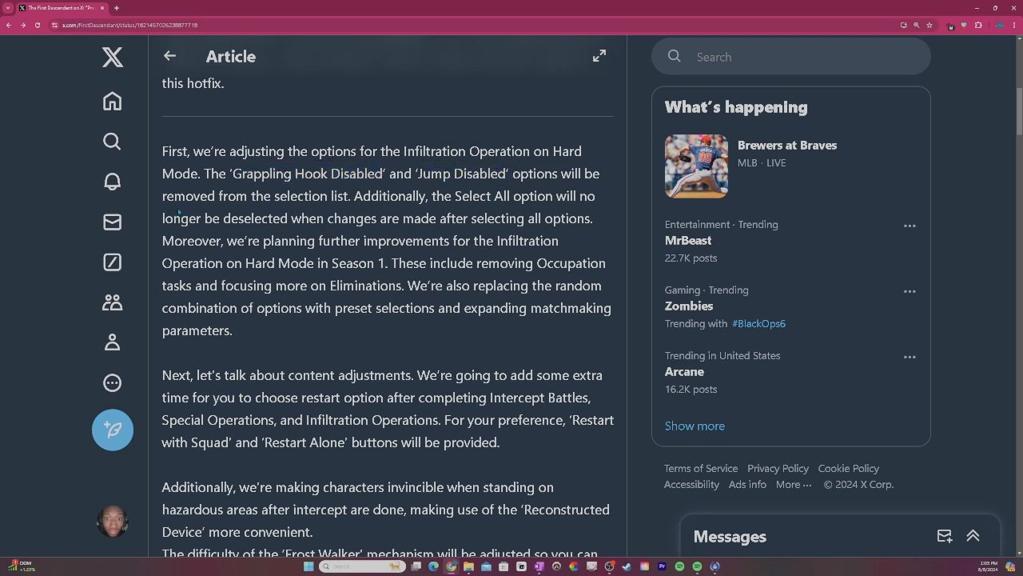
Read the section on focusing on Eliminations and the Frost Walker sentence, highlighting as you go.
{"action": "double_click", "coordinate": [496, 195]}
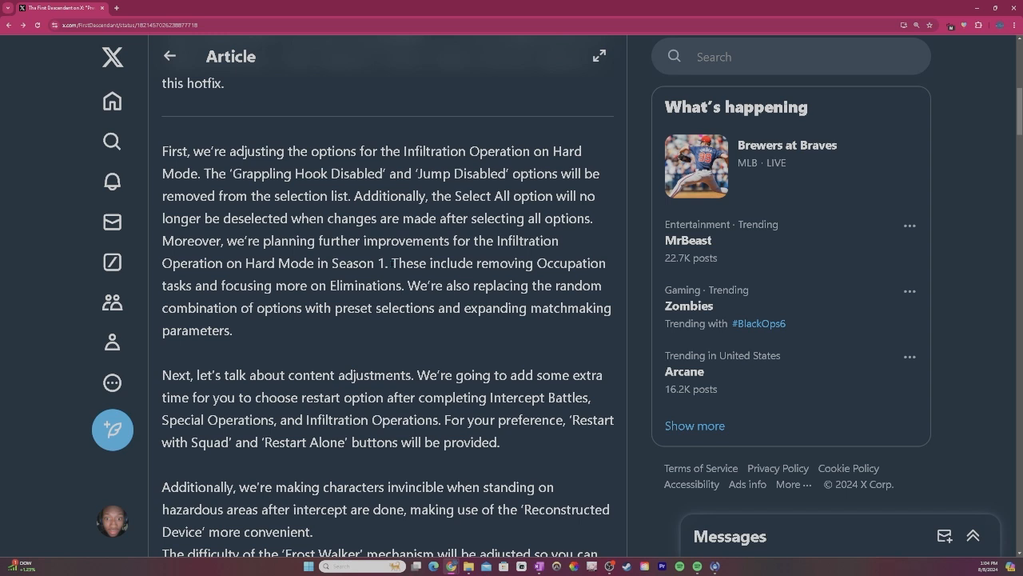
{"action": "left_click_drag", "start_coordinate": [394, 262], "coordinate": [608, 263]}
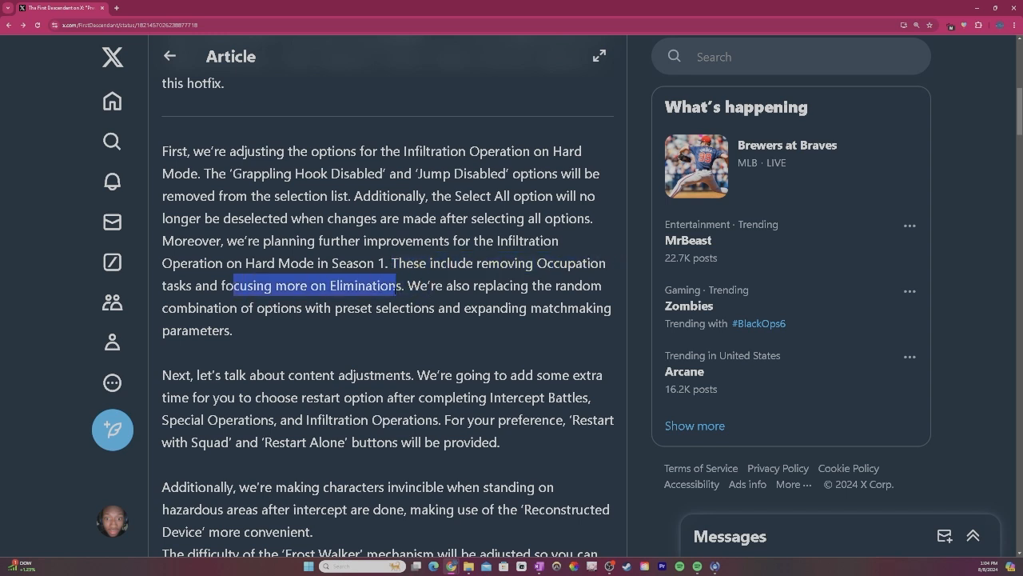
{"action": "left_click_drag", "start_coordinate": [395, 285], "coordinate": [572, 307]}
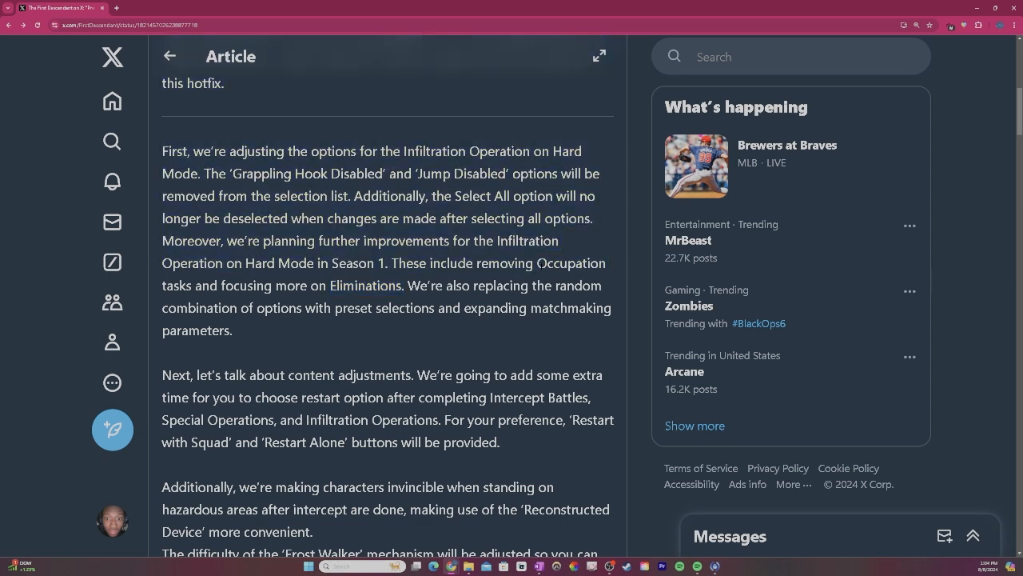
{"action": "double_click", "coordinate": [571, 262]}
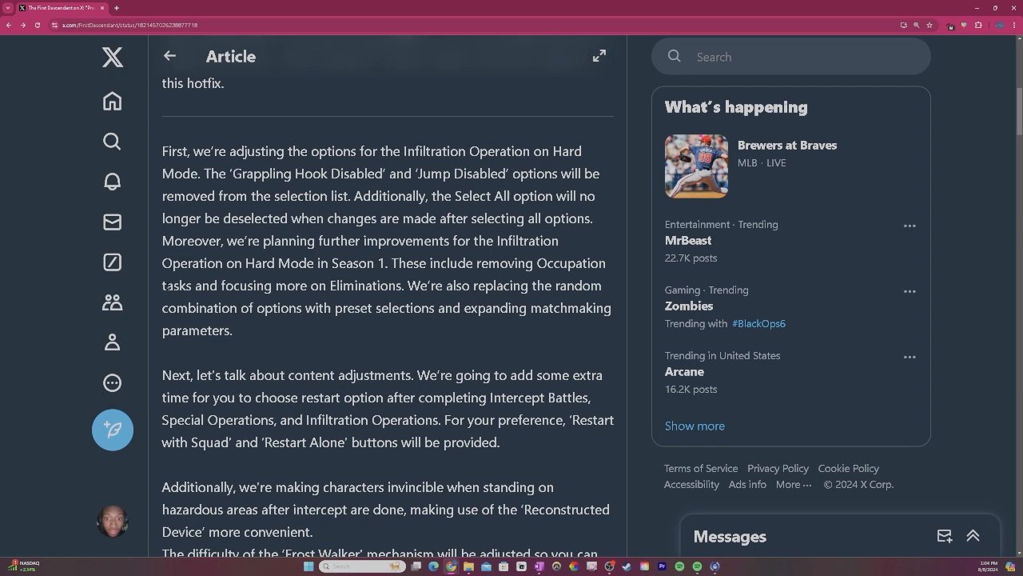
{"action": "double_click", "coordinate": [367, 285]}
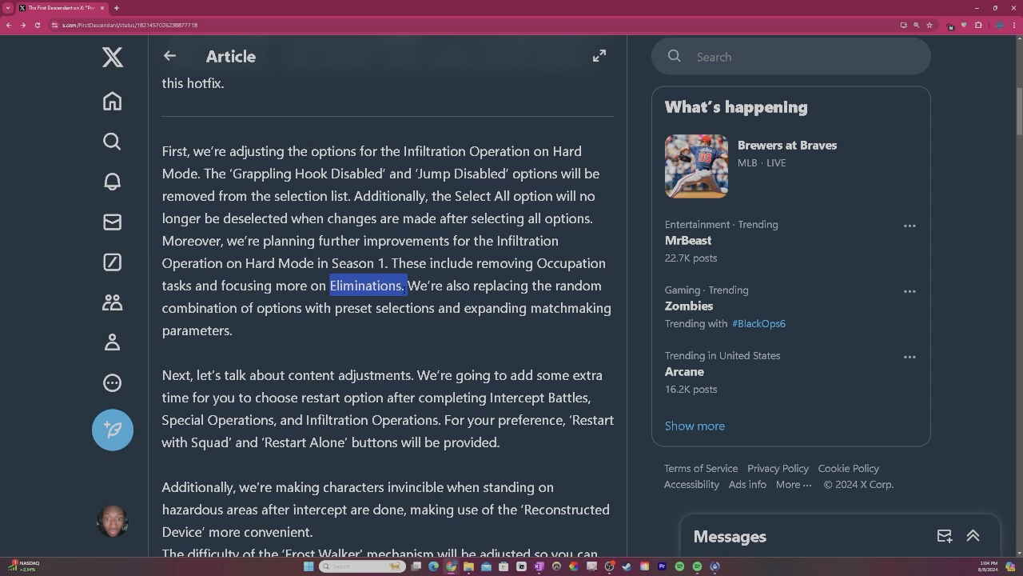
{"action": "scroll", "scroll_direction": "down", "scroll_amount": 3}
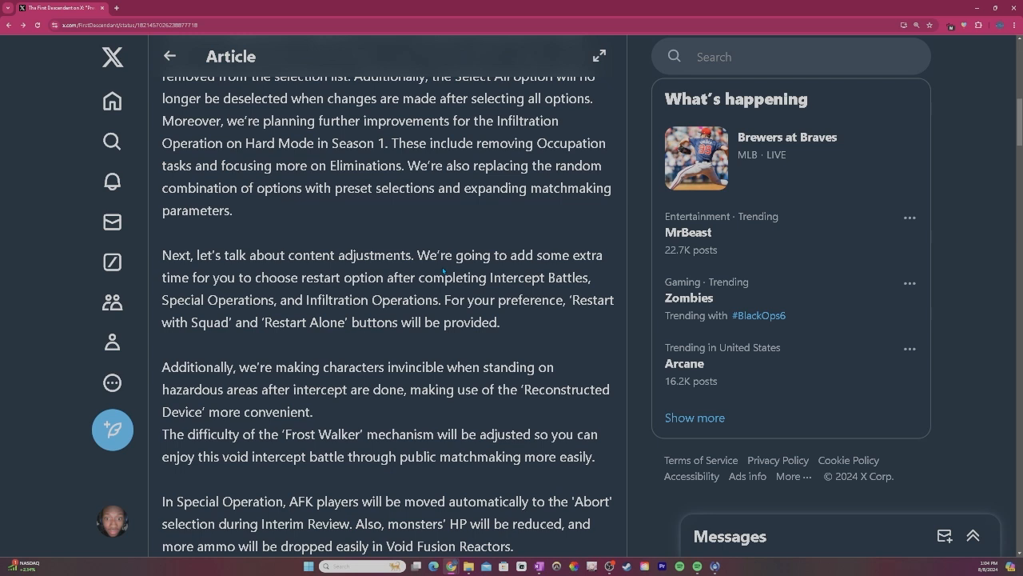
{"action": "left_click_drag", "start_coordinate": [302, 278], "coordinate": [588, 278]}
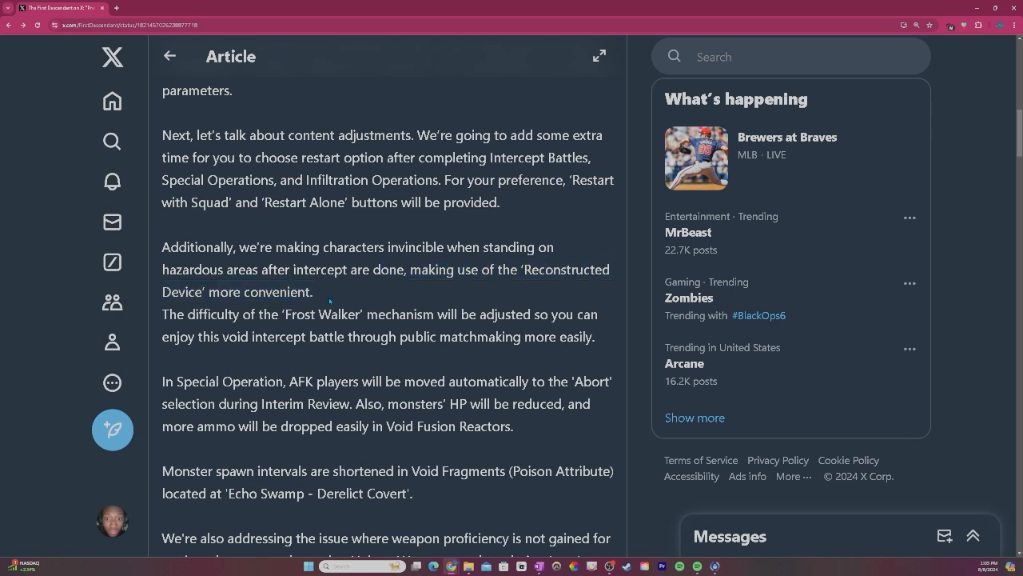
{"action": "scroll", "scroll_direction": "down", "scroll_amount": 3}
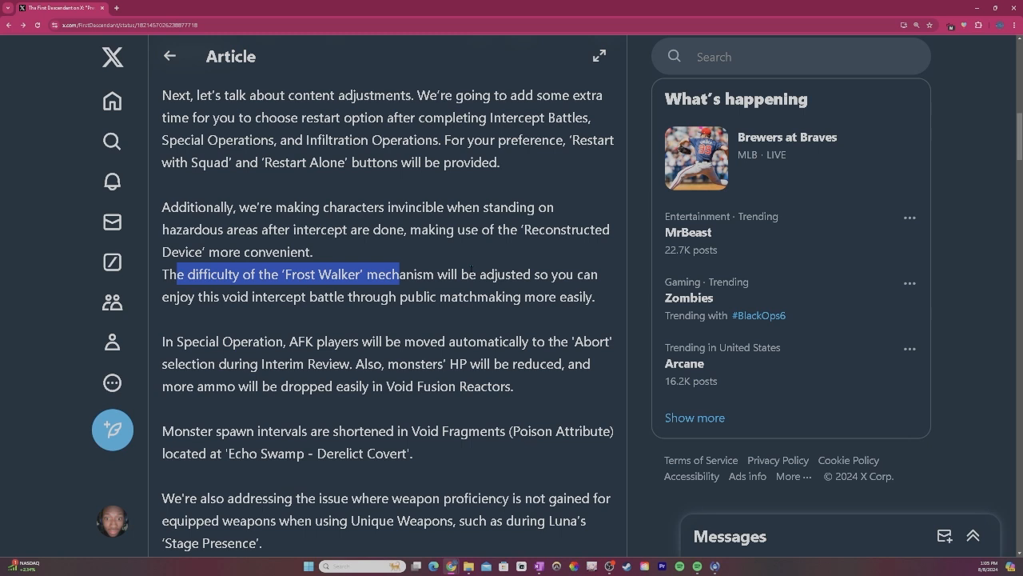
{"action": "left_click", "coordinate": [288, 296]}
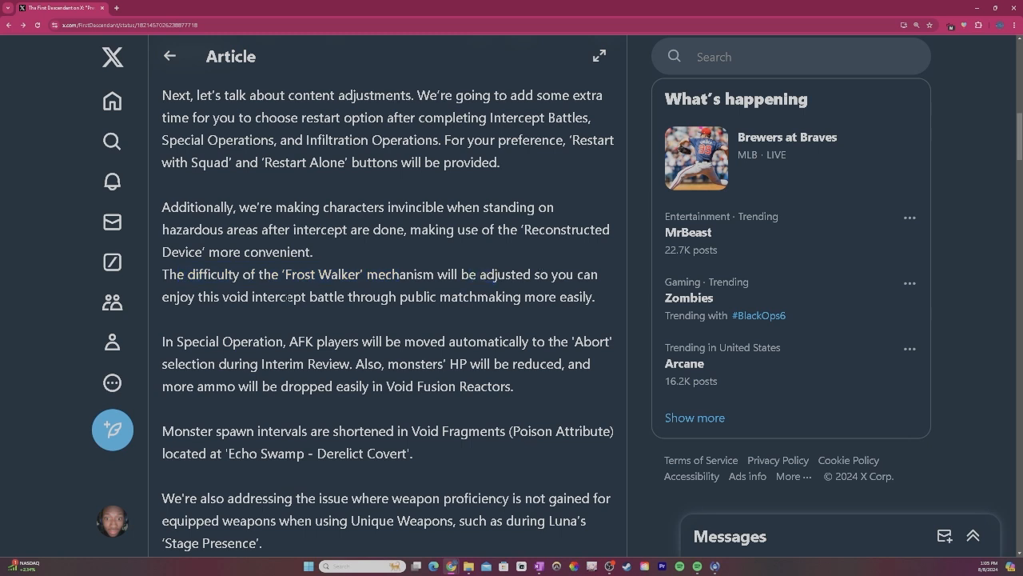
{"action": "mouse_move", "coordinate": [432, 319]}
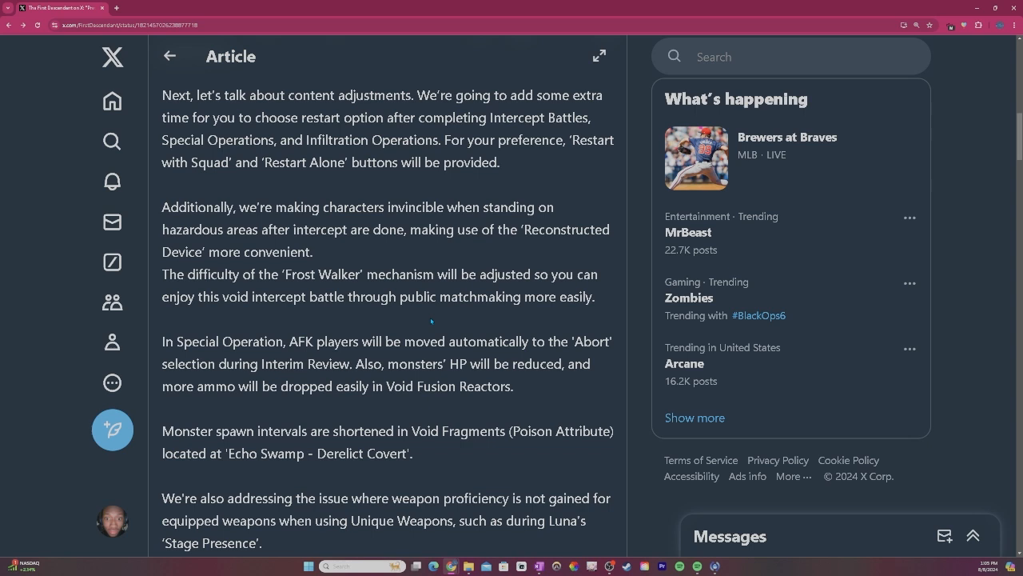
Read on through the Poison Attribute location phrase and the Stage Presence name.
{"action": "scroll", "scroll_direction": "down", "scroll_amount": 3}
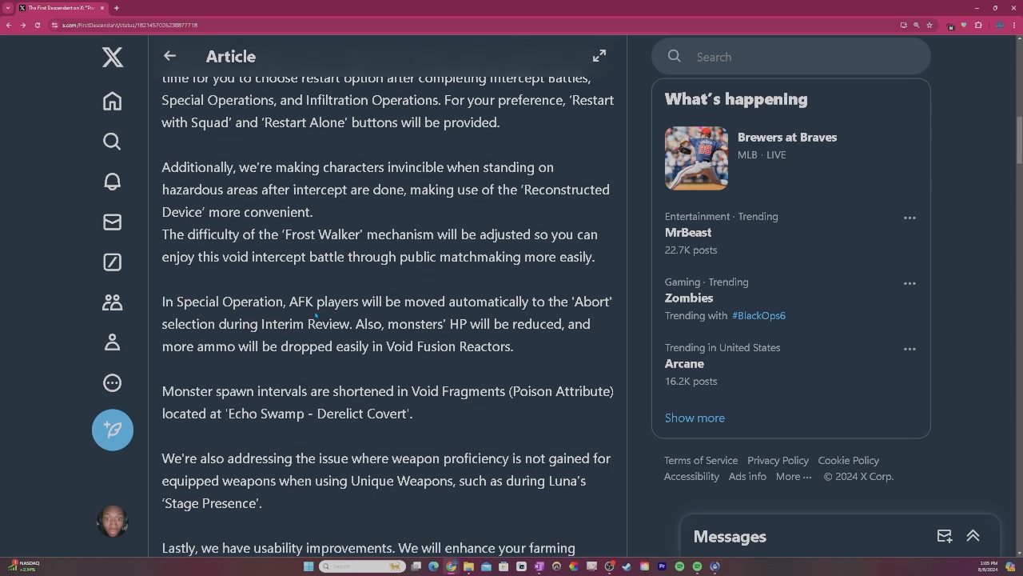
{"action": "left_click_drag", "start_coordinate": [161, 300], "coordinate": [438, 301]}
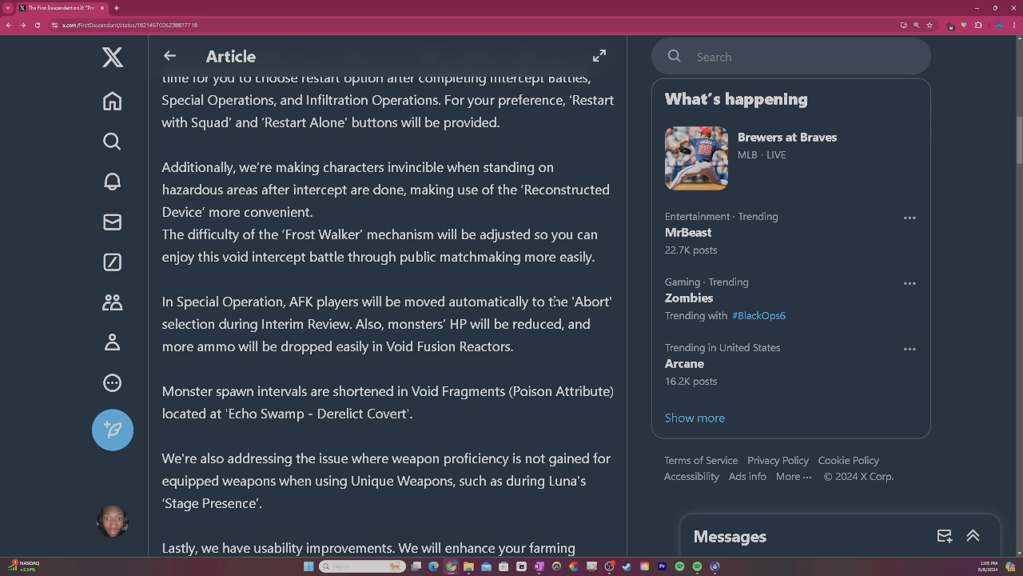
{"action": "left_click_drag", "start_coordinate": [438, 301], "coordinate": [296, 323]}
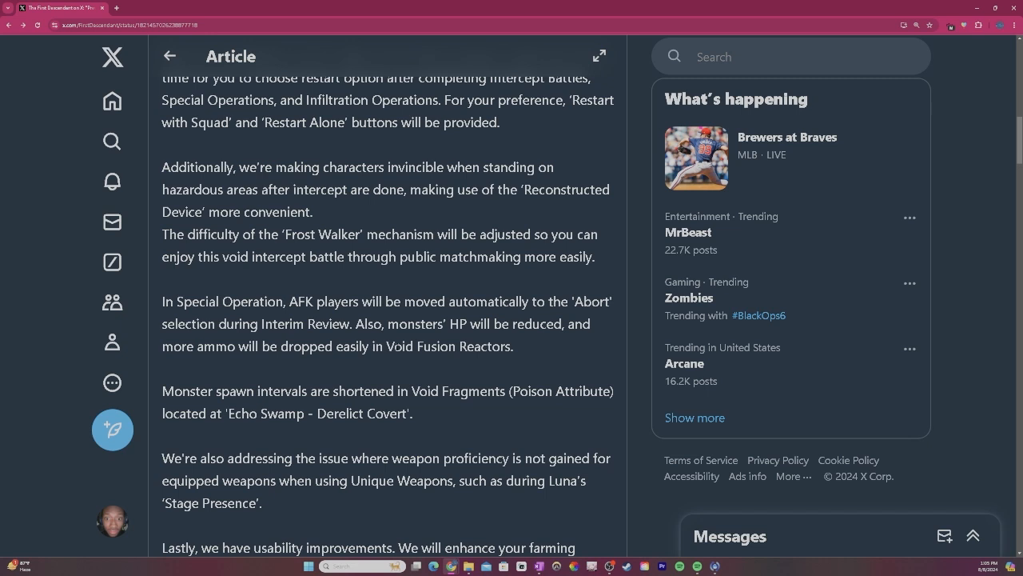
{"action": "scroll", "scroll_direction": "down", "scroll_amount": 3}
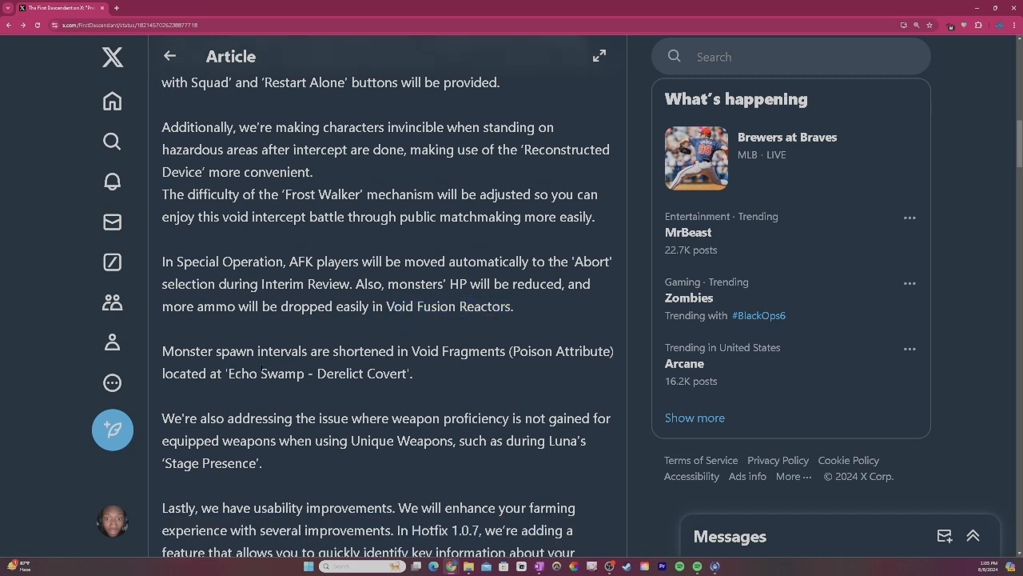
{"action": "mouse_move", "coordinate": [419, 364]}
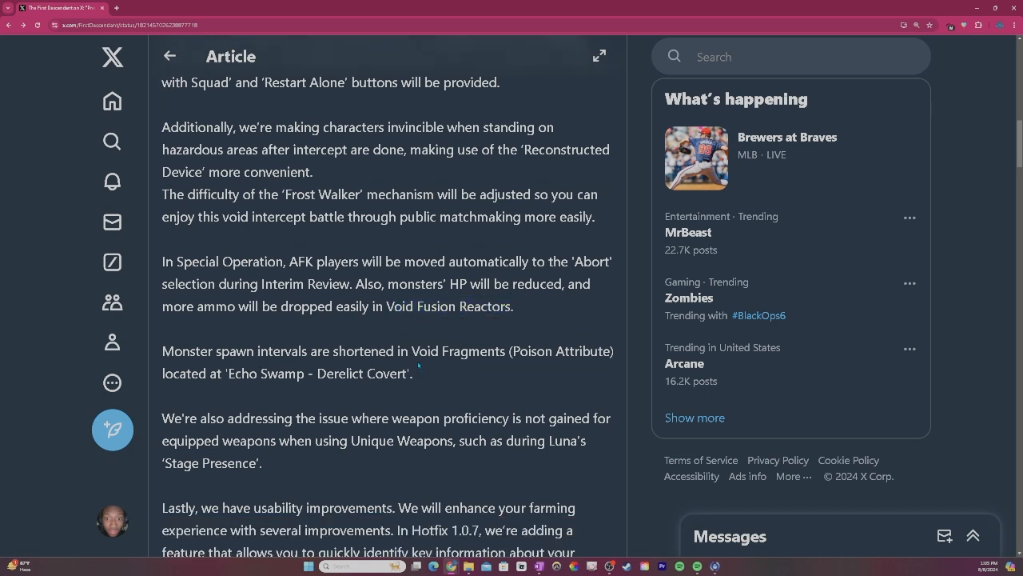
{"action": "left_click_drag", "start_coordinate": [413, 352], "coordinate": [412, 374]}
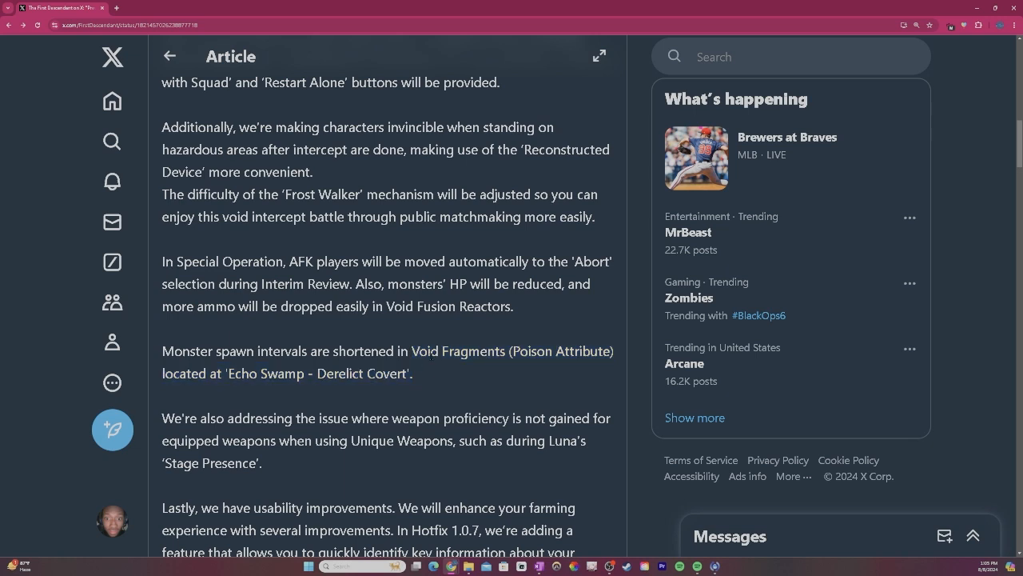
{"action": "left_click_drag", "start_coordinate": [508, 352], "coordinate": [412, 374]}
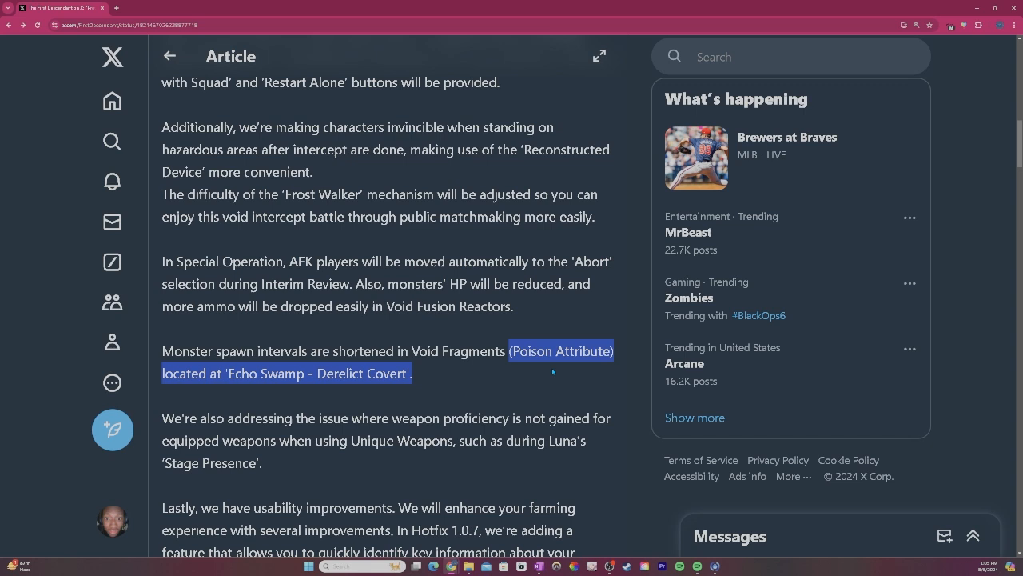
{"action": "mouse_move", "coordinate": [521, 367]}
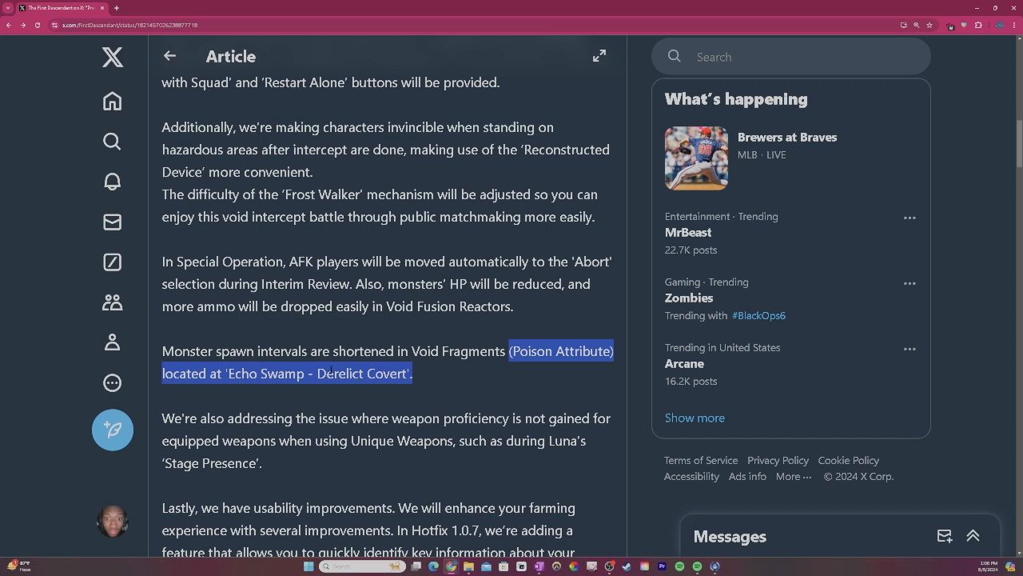
{"action": "scroll", "scroll_direction": "down", "scroll_amount": 3}
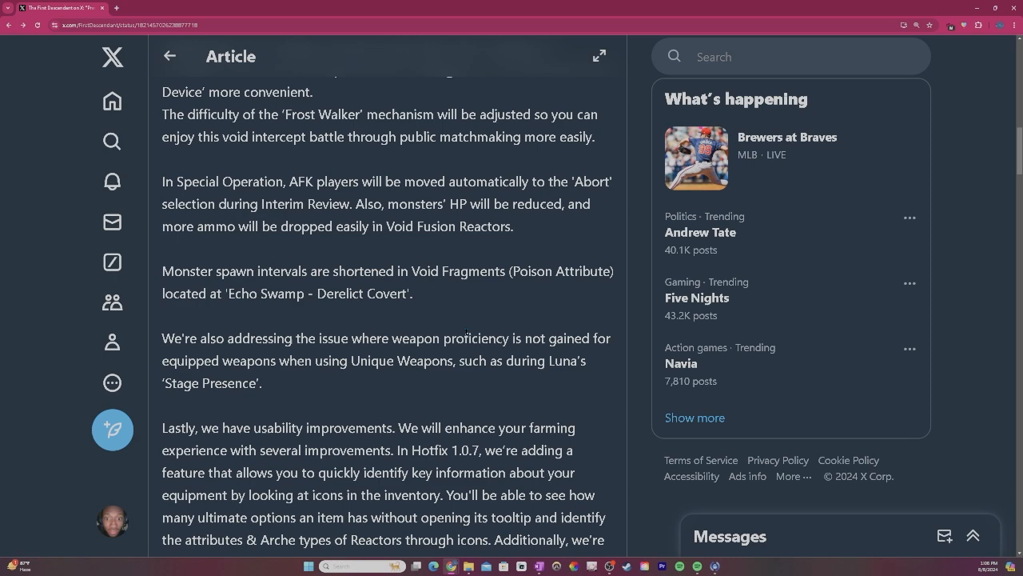
{"action": "double_click", "coordinate": [401, 361]}
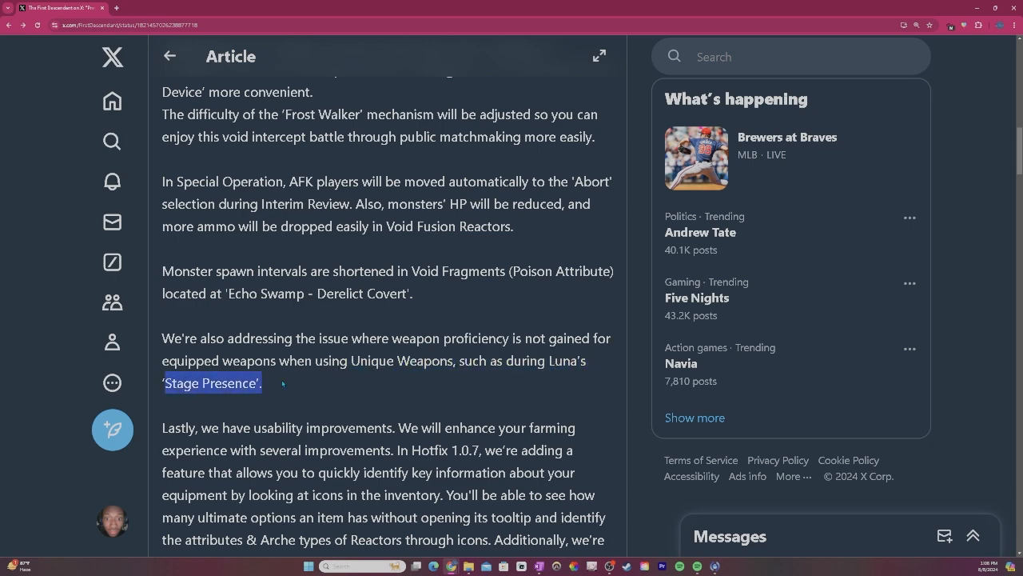
Read the usability note and the passages on socket type assignments and supporting build diversity.
{"action": "scroll", "scroll_direction": "down", "scroll_amount": 3}
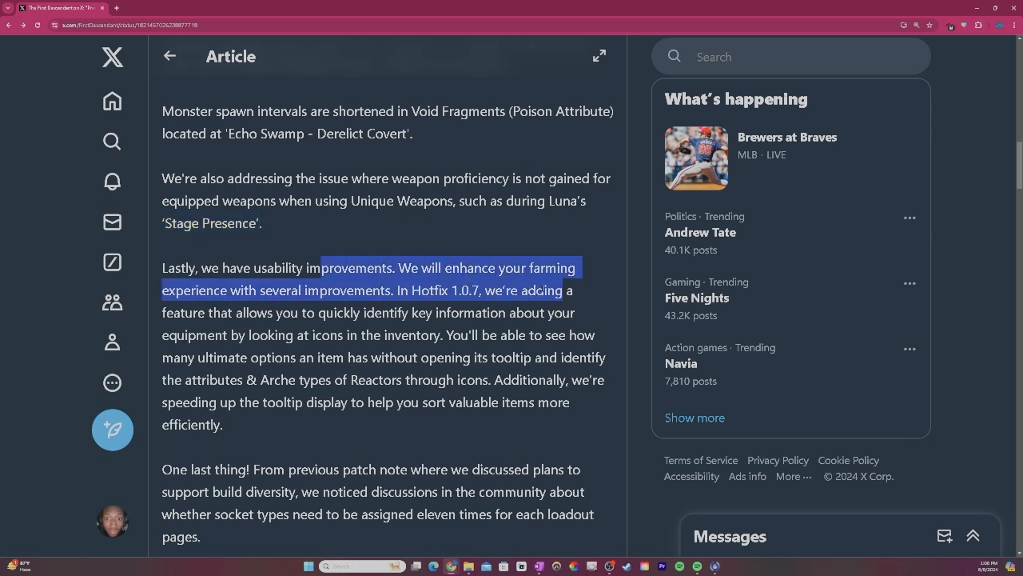
{"action": "left_click", "coordinate": [400, 304]}
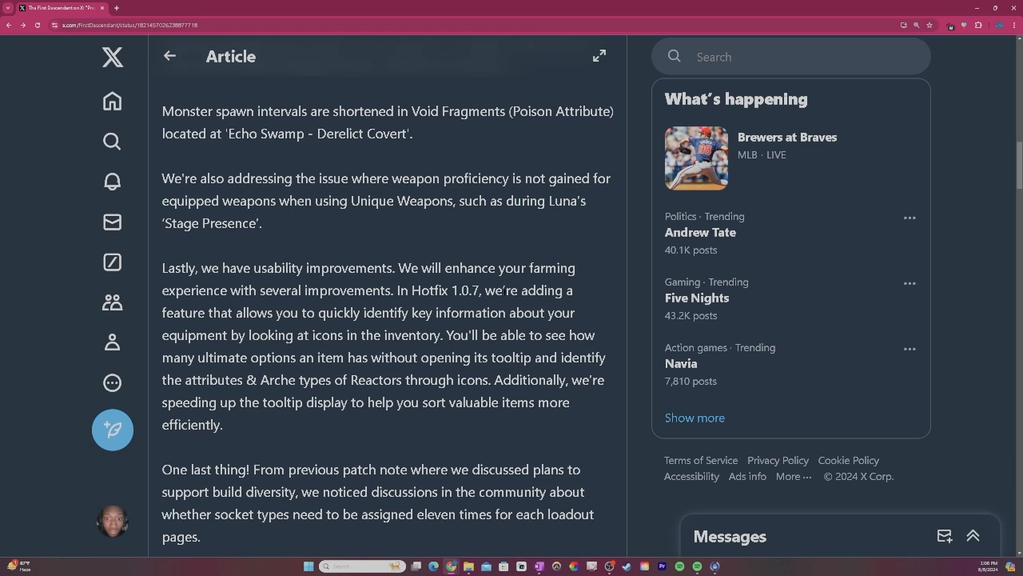
{"action": "left_click_drag", "start_coordinate": [184, 312], "coordinate": [574, 312]}
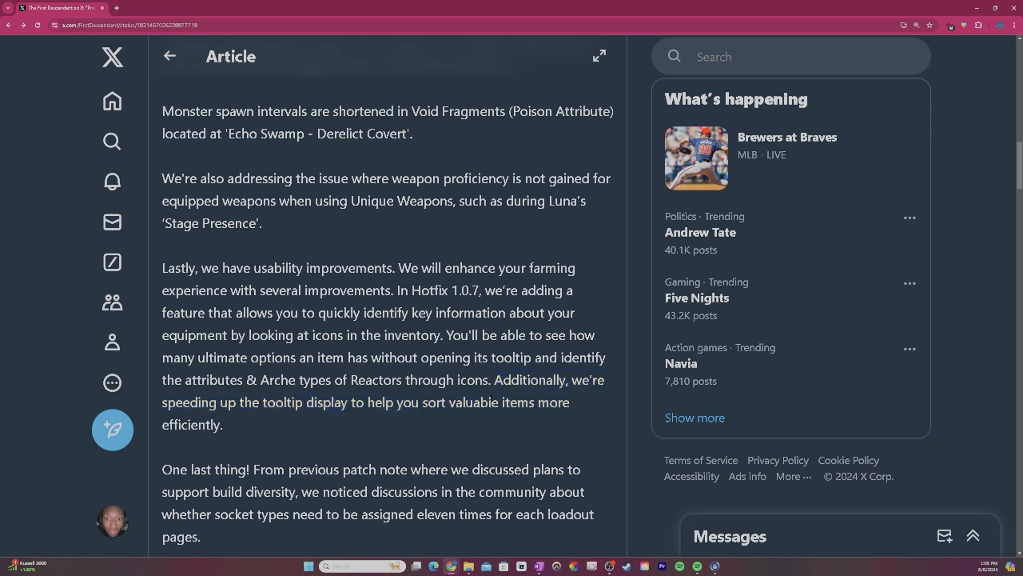
{"action": "scroll", "scroll_direction": "down", "scroll_amount": 3}
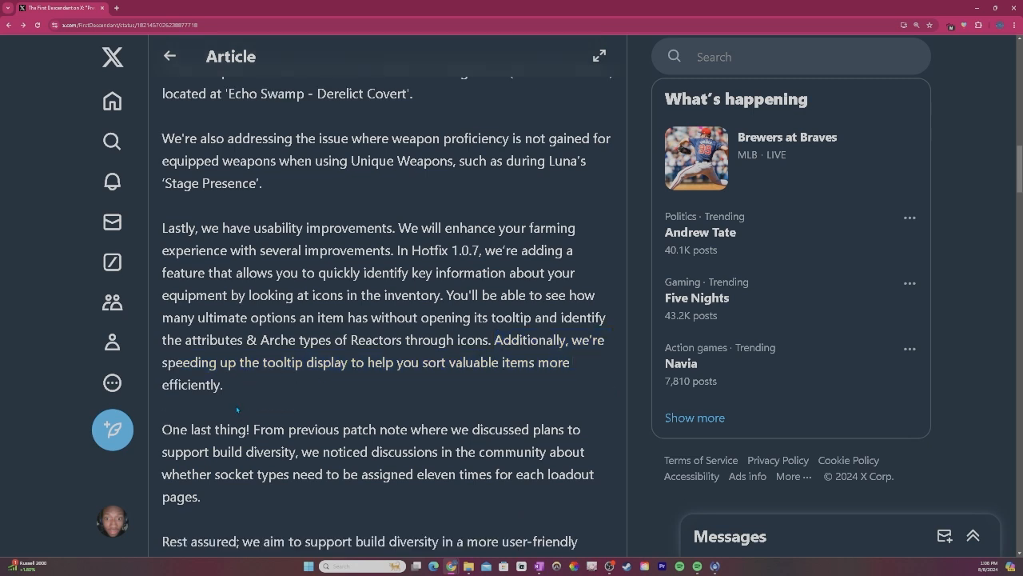
{"action": "scroll", "scroll_direction": "down", "scroll_amount": 3}
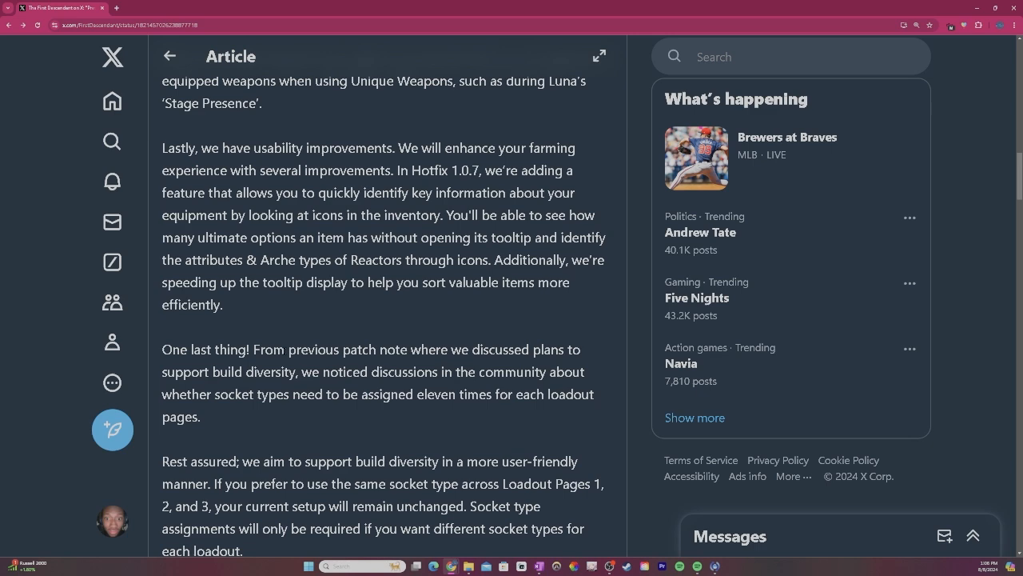
{"action": "left_click_drag", "start_coordinate": [287, 348], "coordinate": [201, 416]}
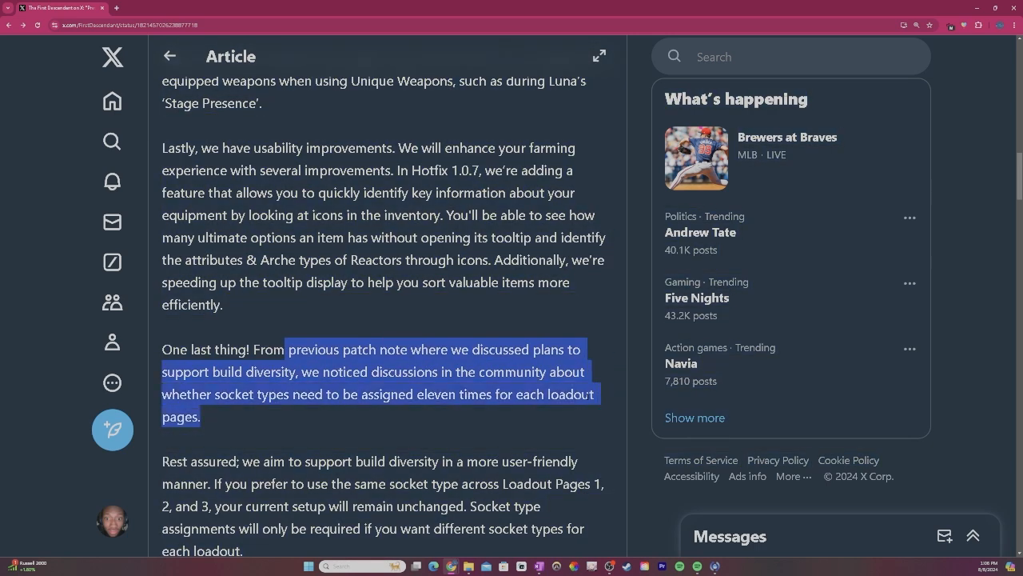
{"action": "mouse_move", "coordinate": [474, 411]}
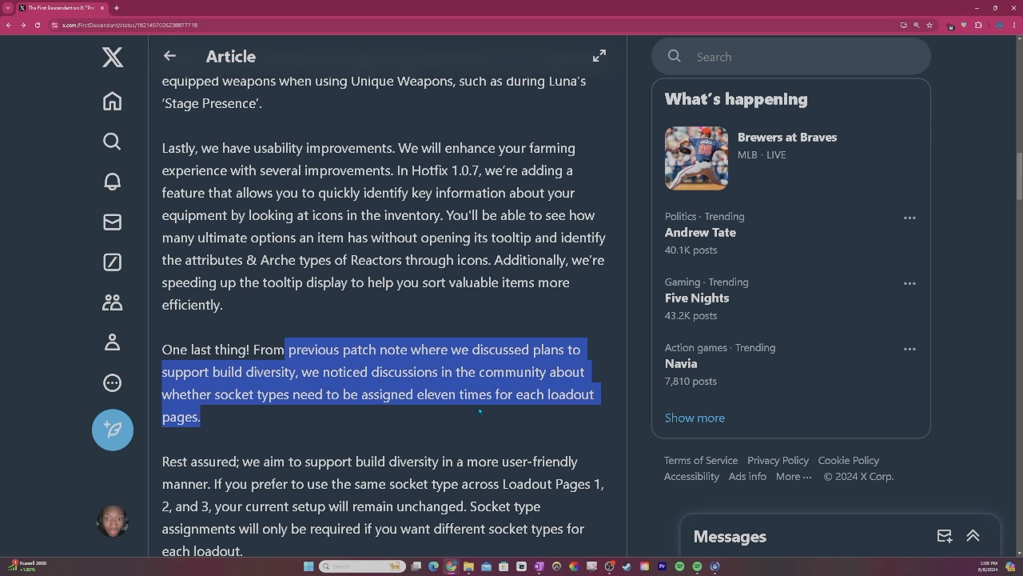
{"action": "scroll", "scroll_direction": "down", "scroll_amount": 3}
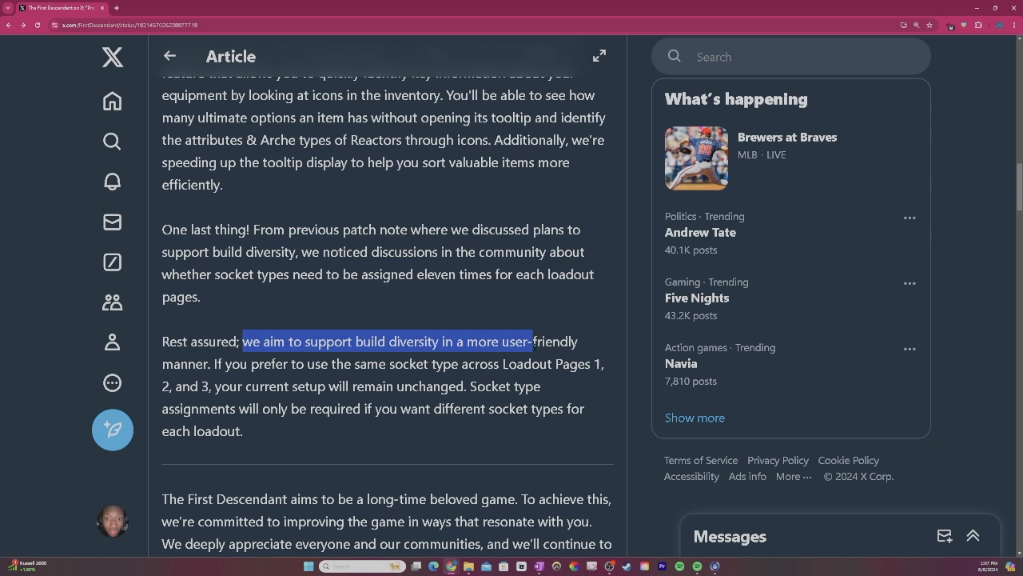
{"action": "left_click_drag", "start_coordinate": [531, 342], "coordinate": [605, 365]}
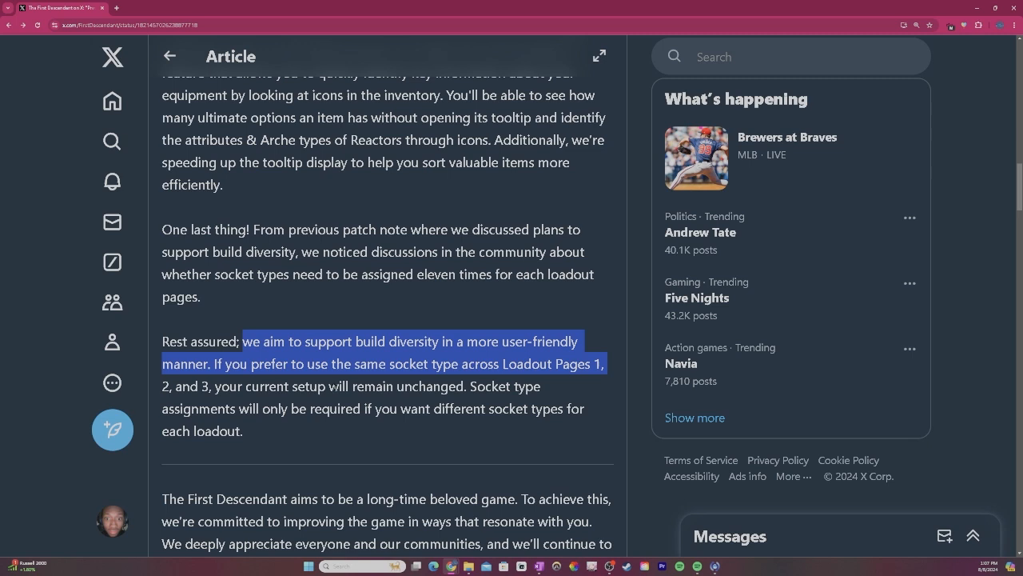
{"action": "double_click", "coordinate": [487, 385]}
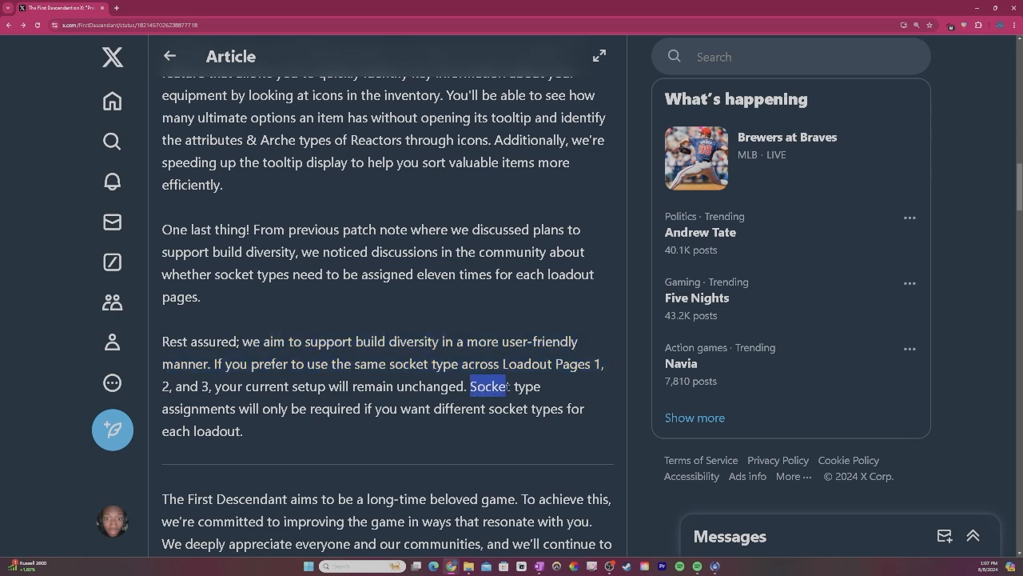
{"action": "left_click_drag", "start_coordinate": [474, 386], "coordinate": [243, 430]}
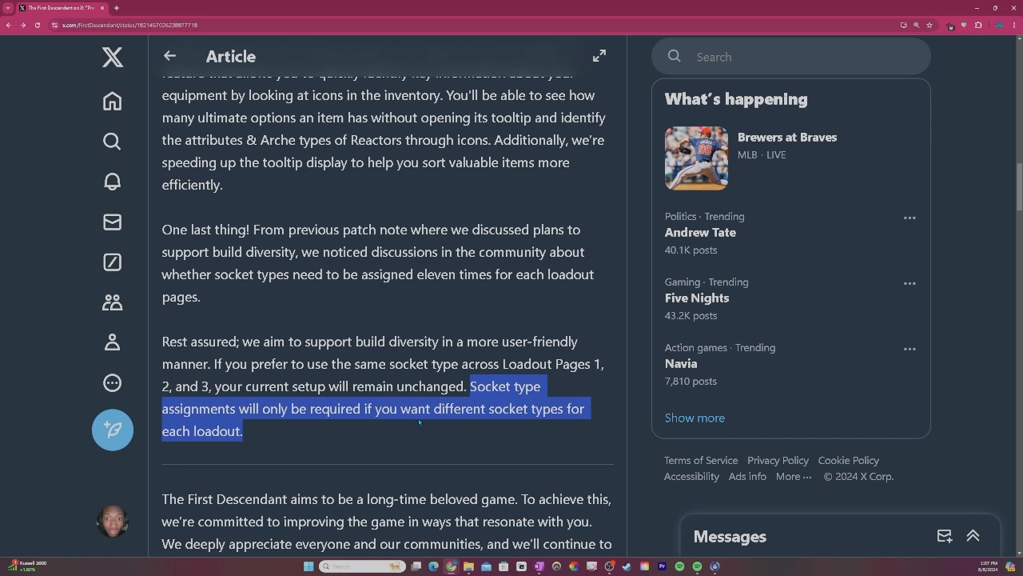
{"action": "mouse_move", "coordinate": [419, 422]}
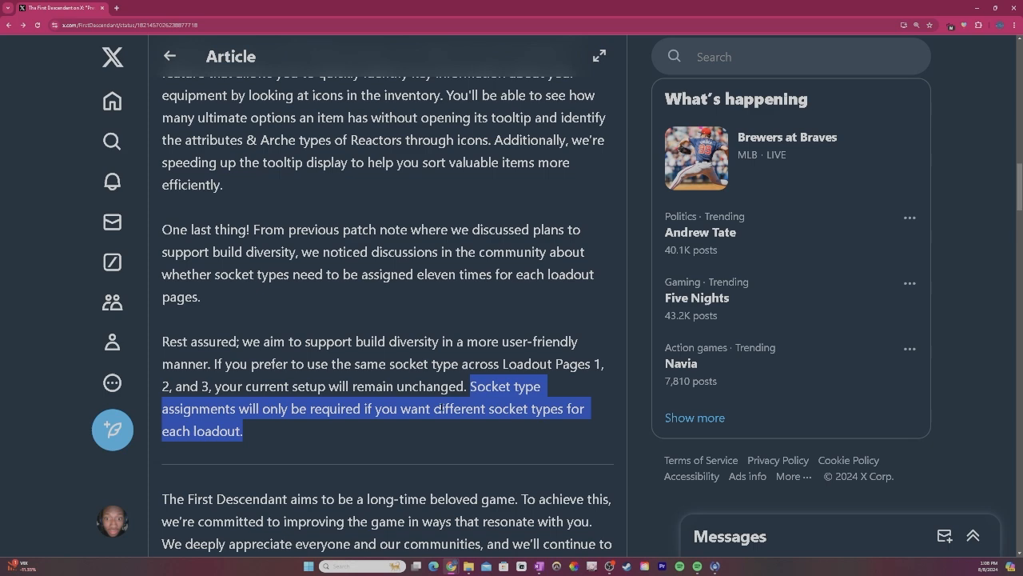
Reach the closing appreciation sentence, then start a reply under the article reading 'HUGE, L'.
{"action": "scroll", "scroll_direction": "down", "scroll_amount": 3}
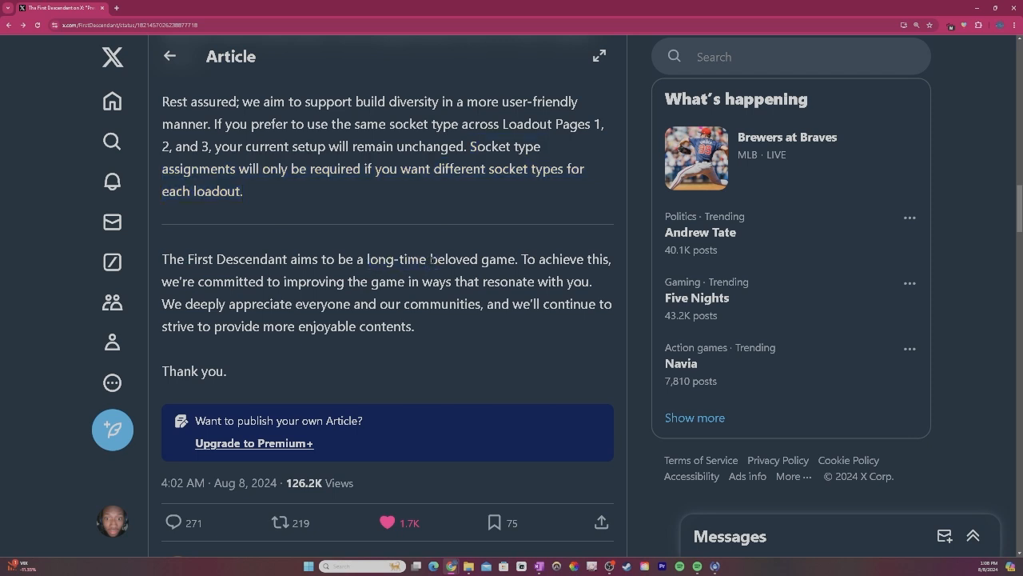
{"action": "left_click_drag", "start_coordinate": [521, 259], "coordinate": [595, 281]}
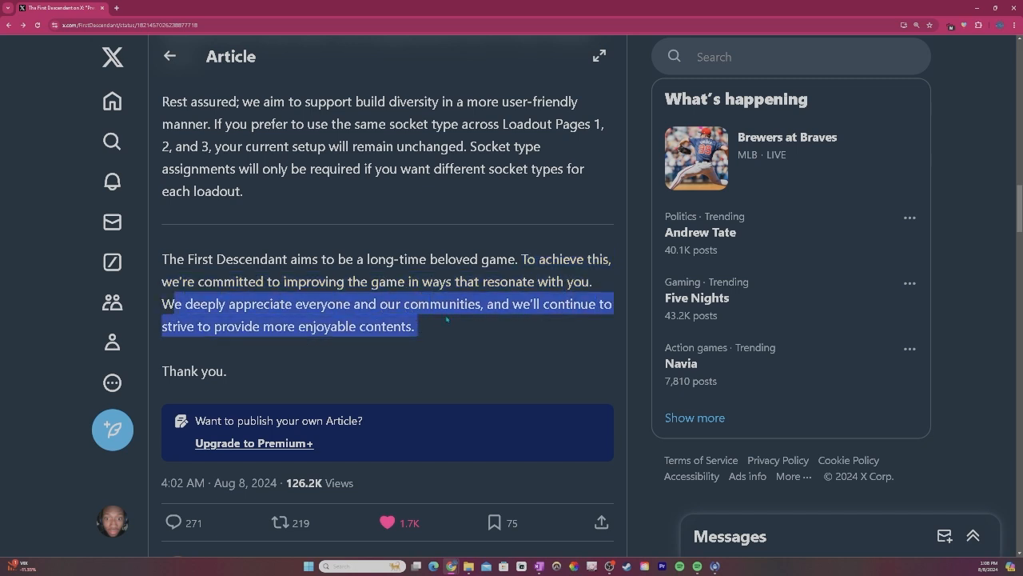
{"action": "left_click", "coordinate": [438, 326]}
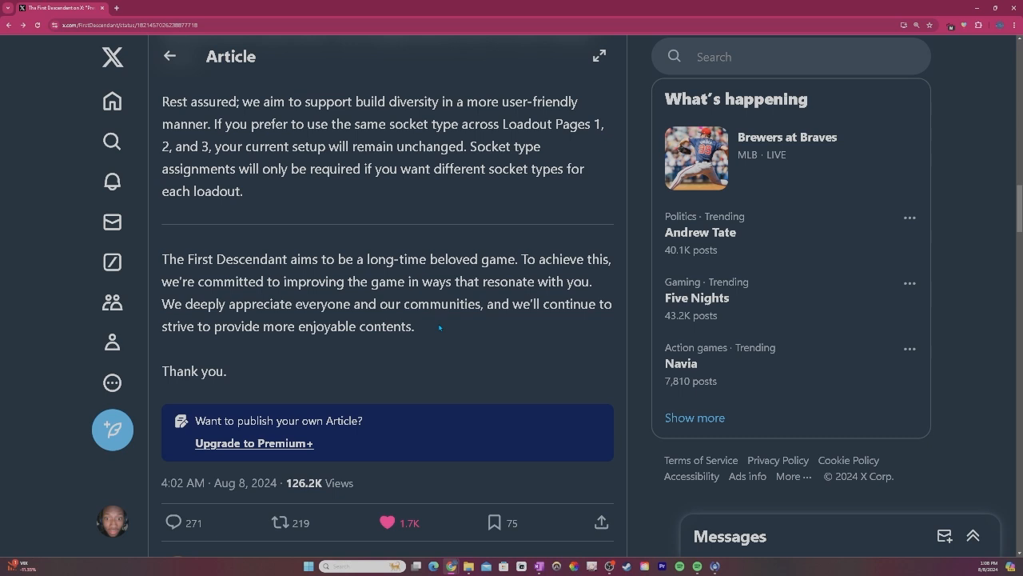
{"action": "scroll", "scroll_direction": "down", "scroll_amount": 3}
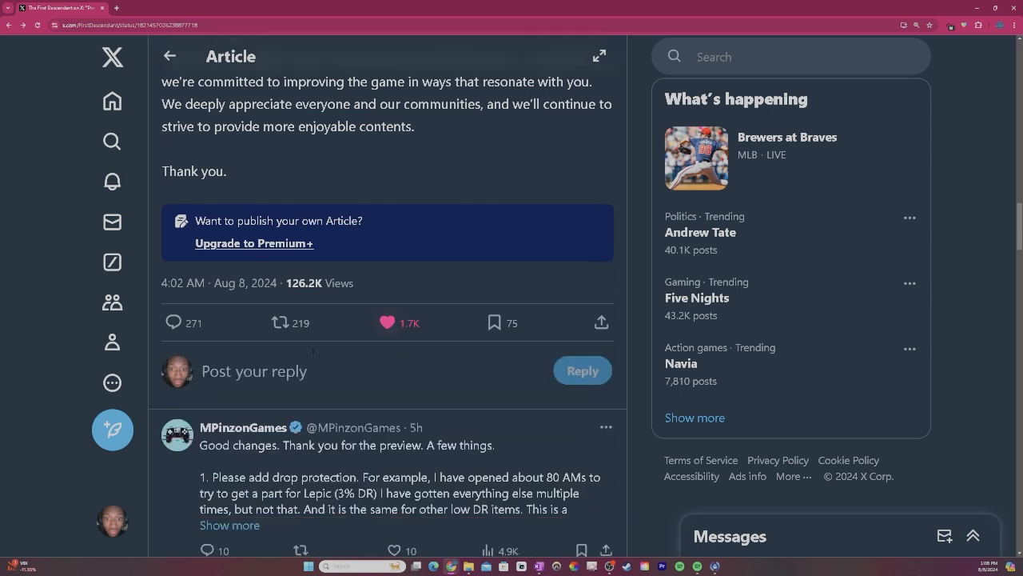
{"action": "left_click", "coordinate": [254, 371]}
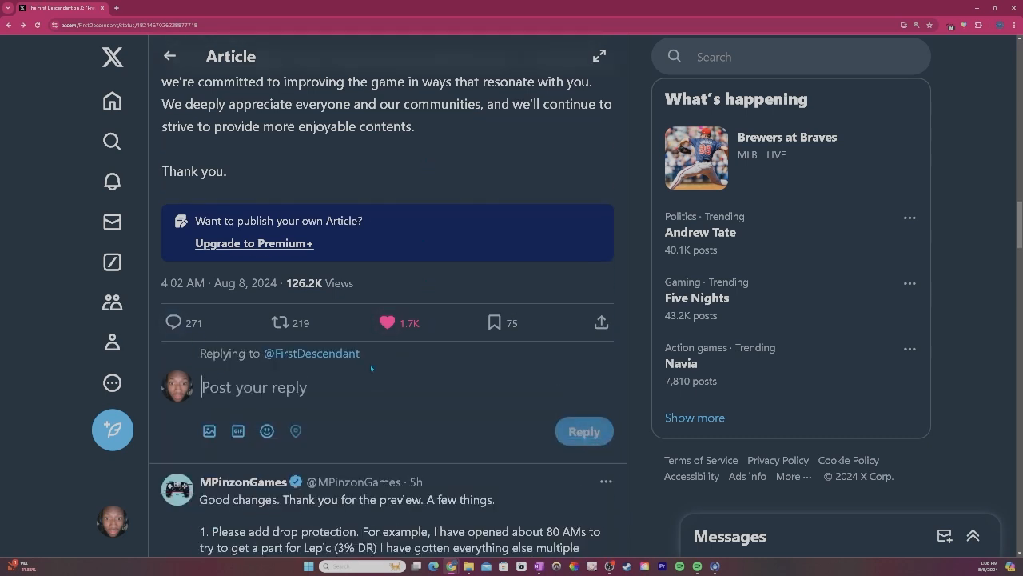
{"action": "type", "text": "HUGE"}
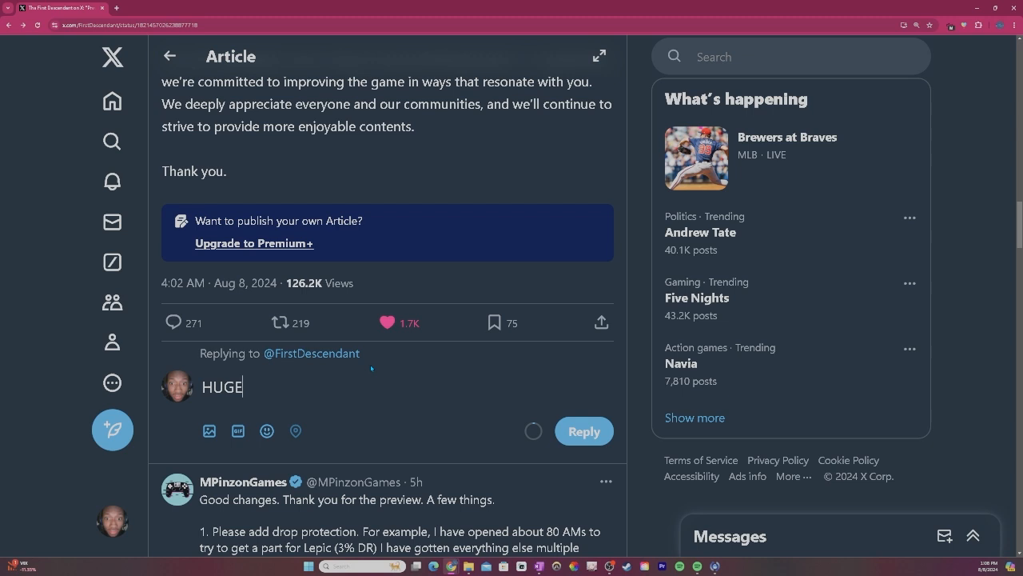
{"action": "type", "text": ","}
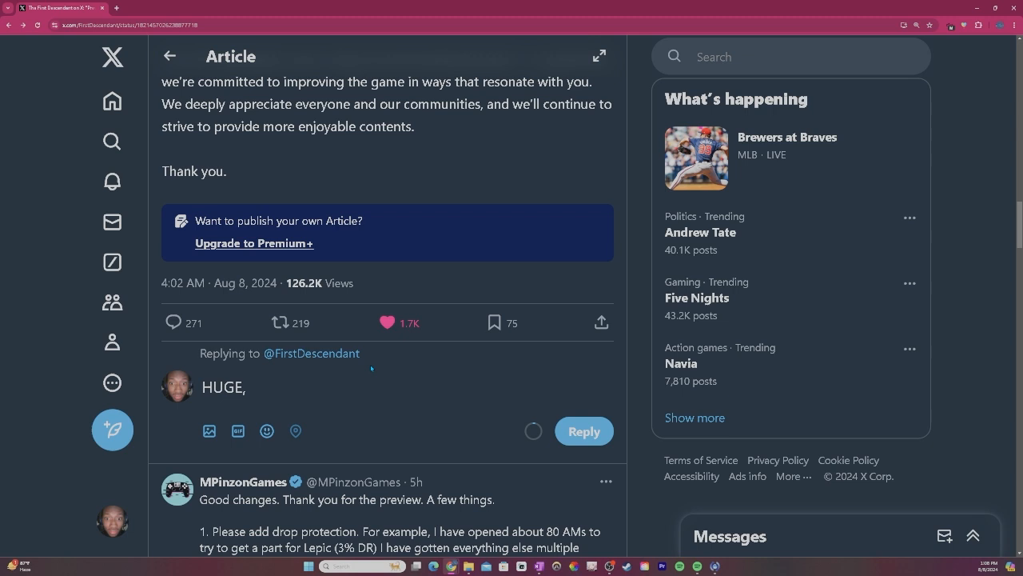
{"action": "type", "text": "Looking Forward To More"}
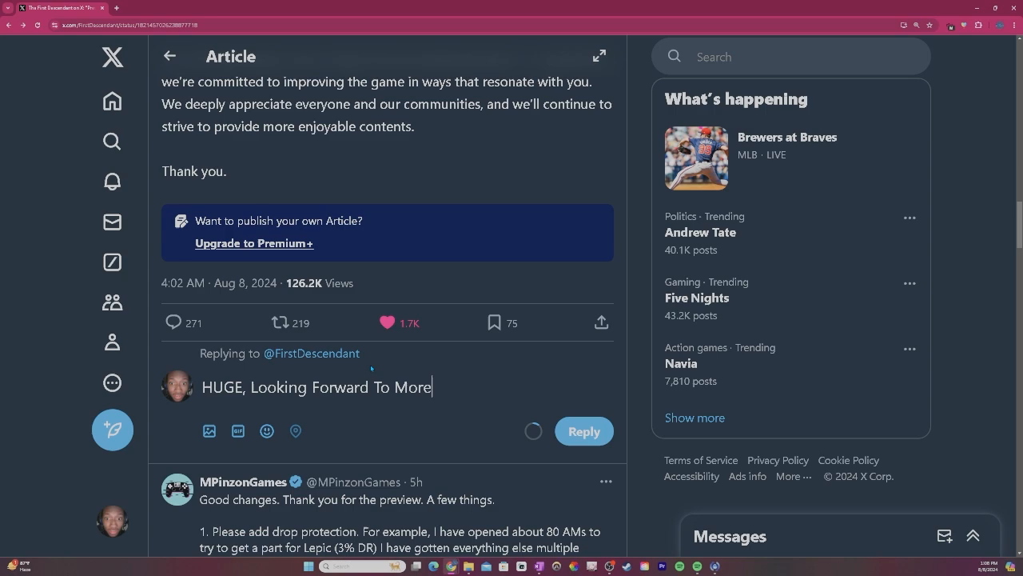
{"action": "scroll", "scroll_direction": "up", "scroll_amount": 3}
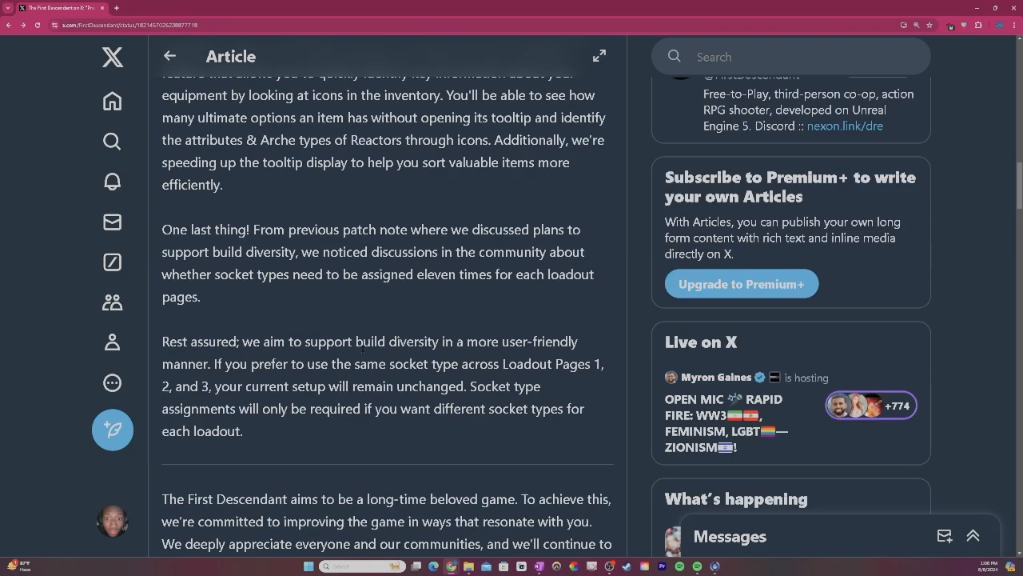
{"action": "scroll", "scroll_direction": "down", "scroll_amount": 3}
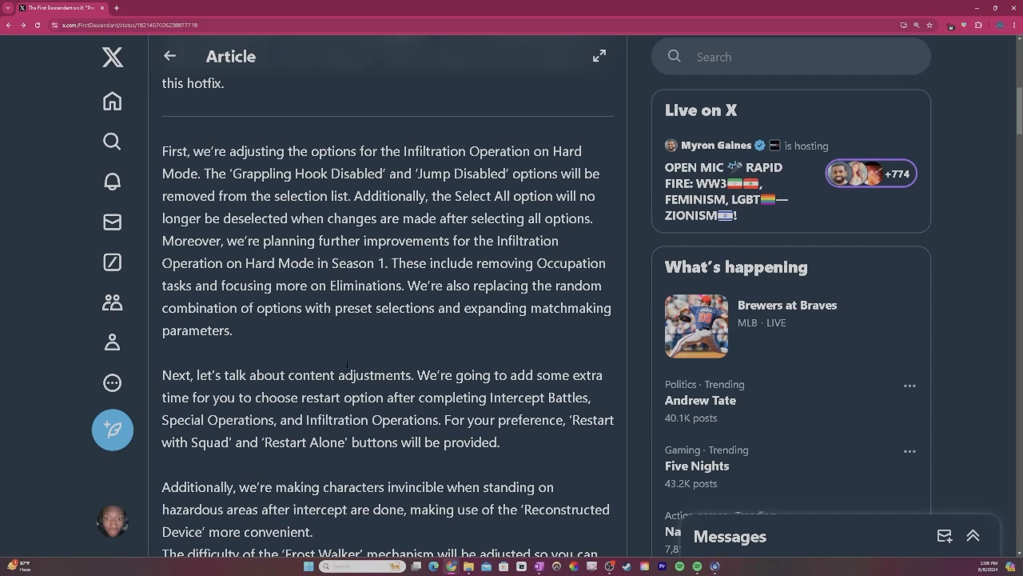
{"action": "left_click_drag", "start_coordinate": [397, 262], "coordinate": [339, 285]}
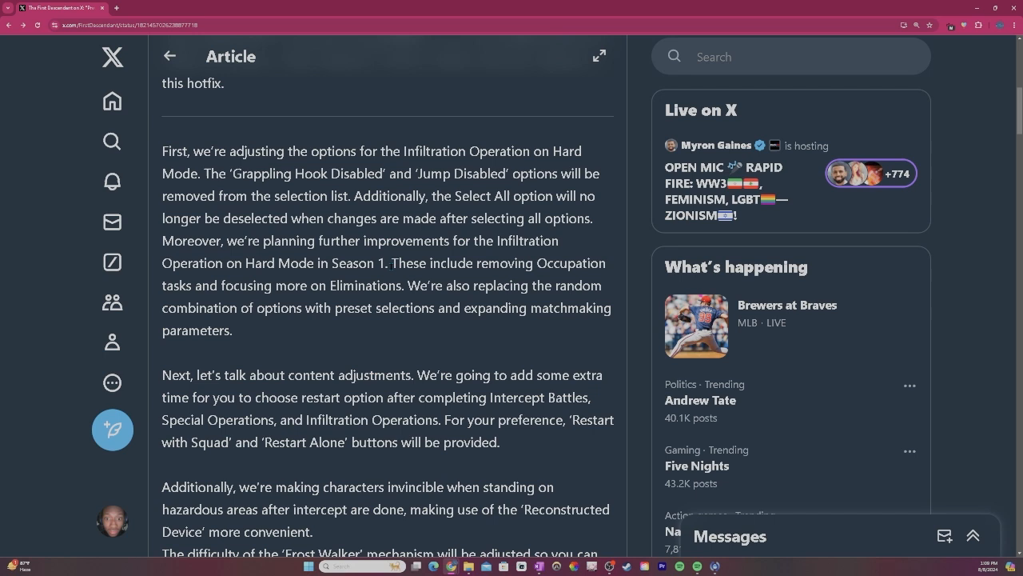
{"action": "left_click_drag", "start_coordinate": [397, 263], "coordinate": [403, 284]}
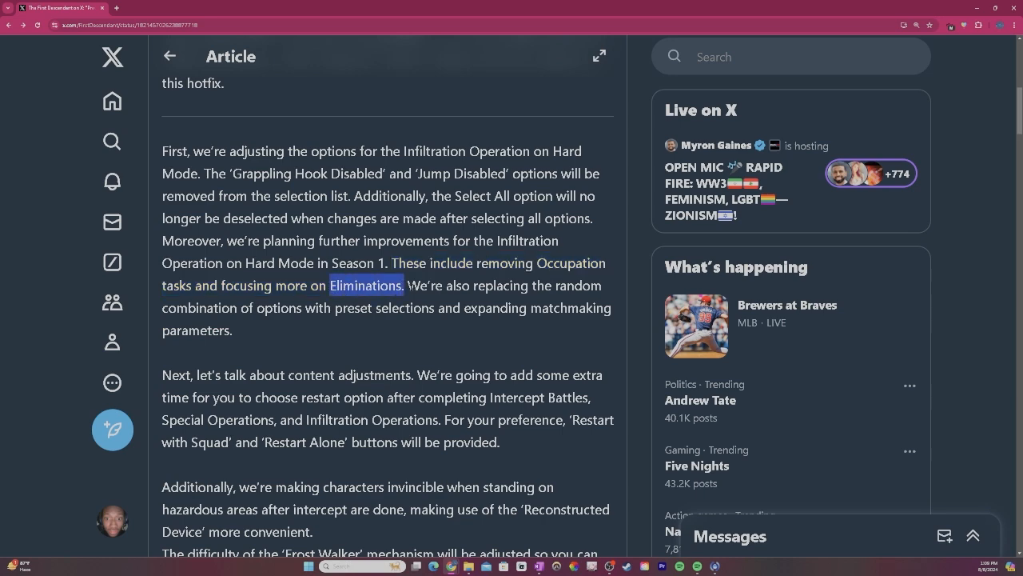
{"action": "scroll", "scroll_direction": "down", "scroll_amount": 3}
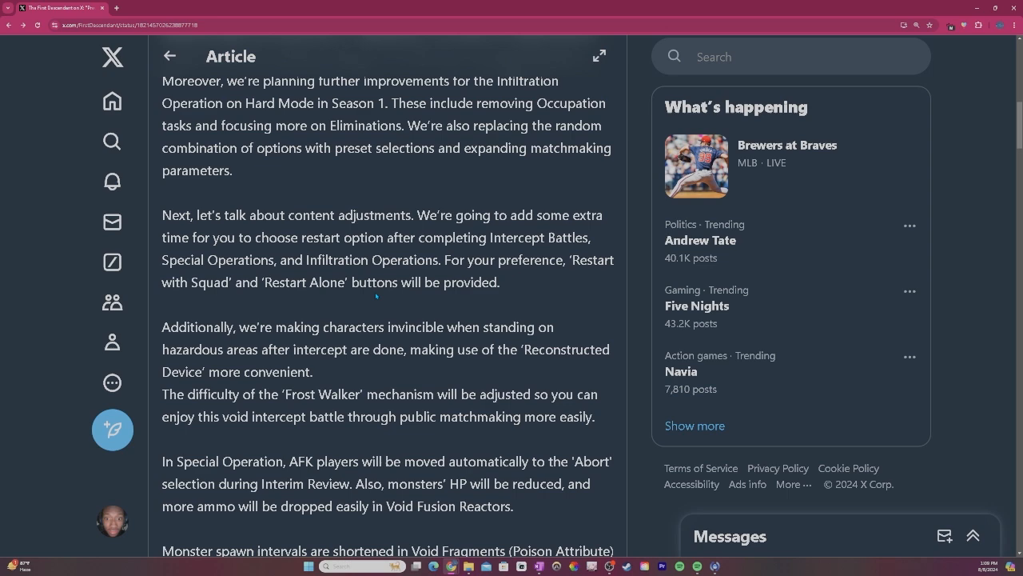
{"action": "scroll", "scroll_direction": "down", "scroll_amount": 3}
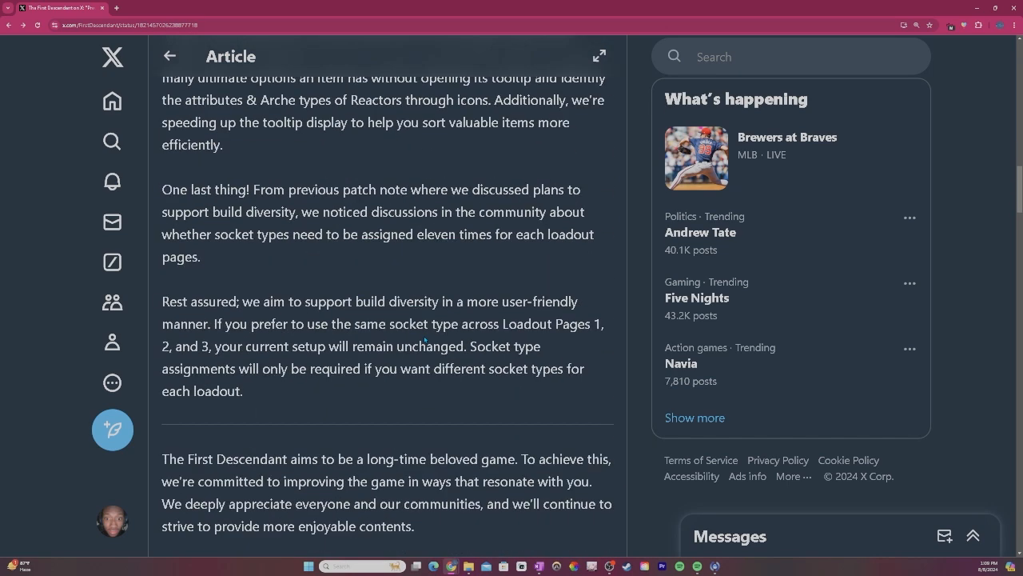
{"action": "scroll", "scroll_direction": "down", "scroll_amount": 3}
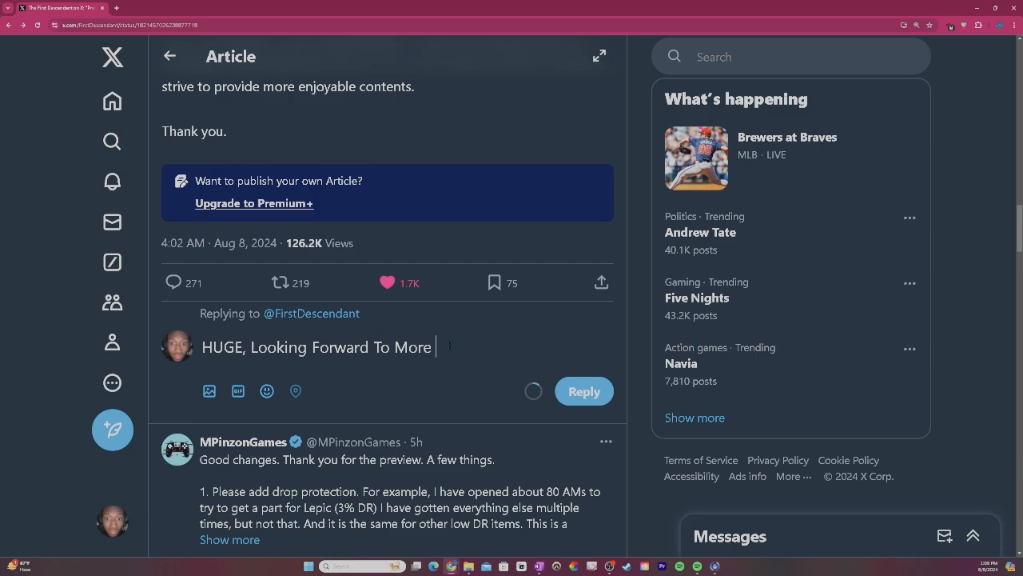
{"action": "scroll", "scroll_direction": "up", "scroll_amount": 3}
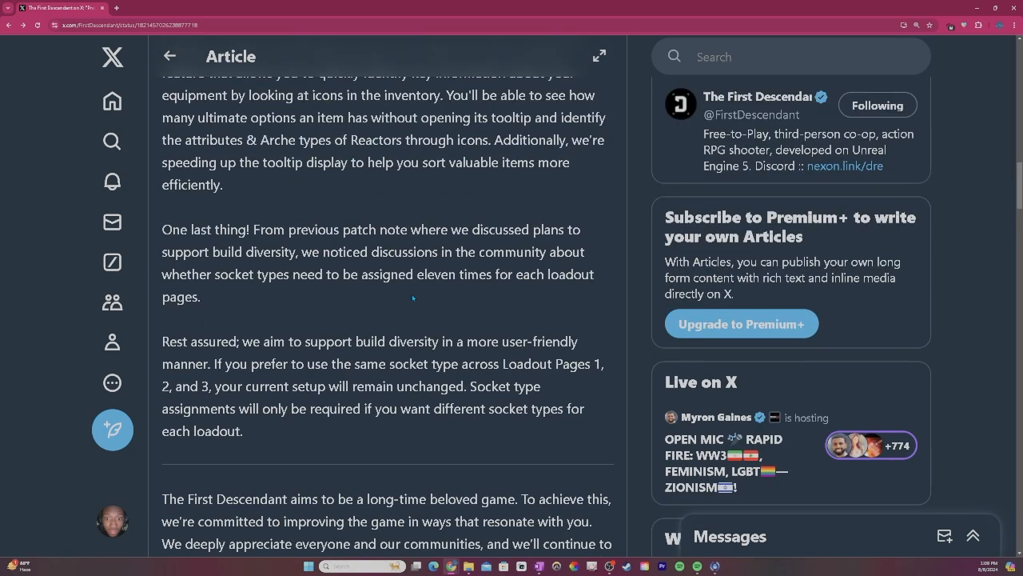
{"action": "scroll", "scroll_direction": "down", "scroll_amount": 3}
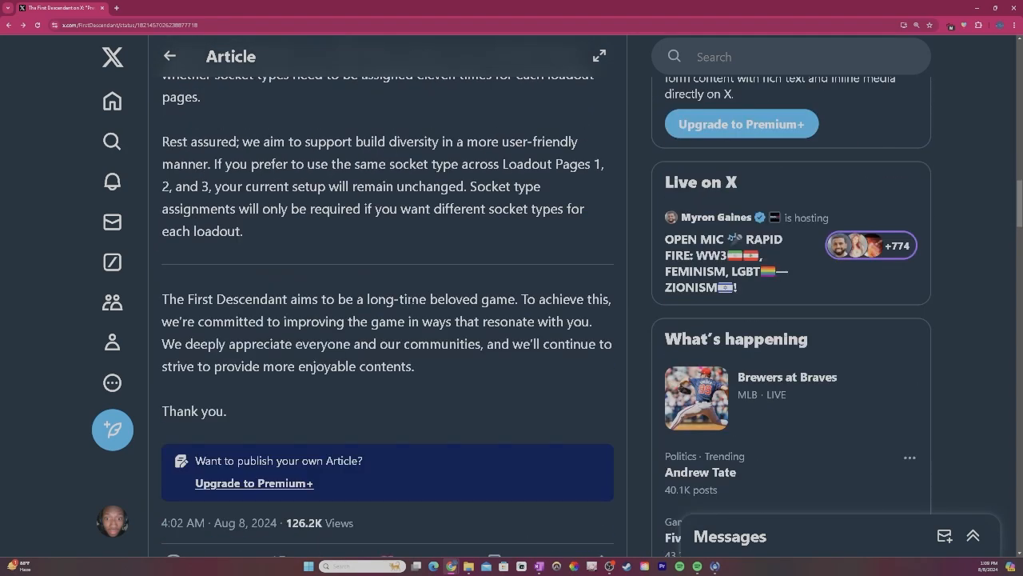
{"action": "scroll", "scroll_direction": "up", "scroll_amount": 3}
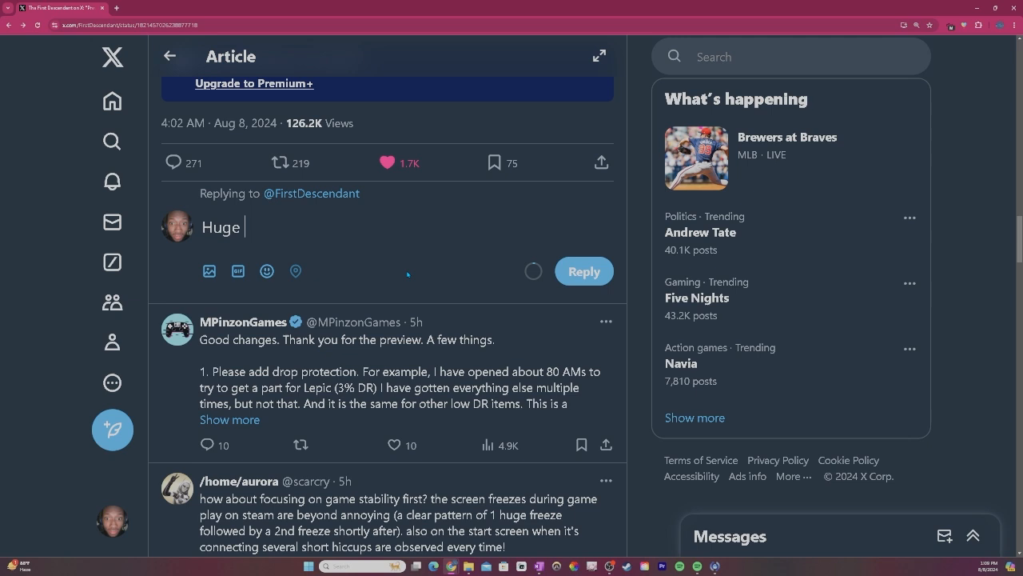
Continue the reply: 'Now My Problem With Build Diversity Is The... We Are On In A Meta... There's Not Much Love For Base Weapons.'.
{"action": "type", "text": ", Now"}
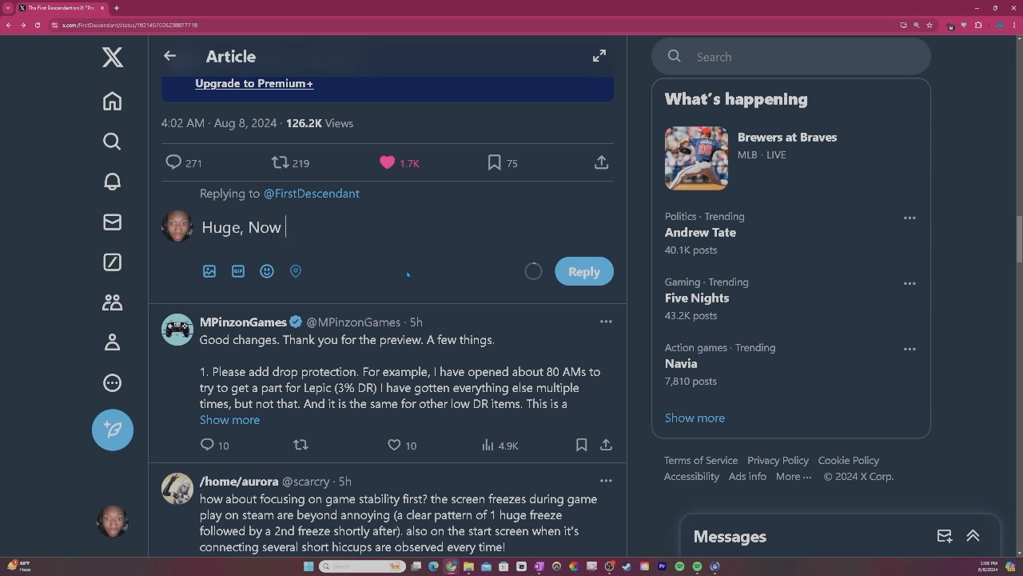
{"action": "type", "text": "My Problem"}
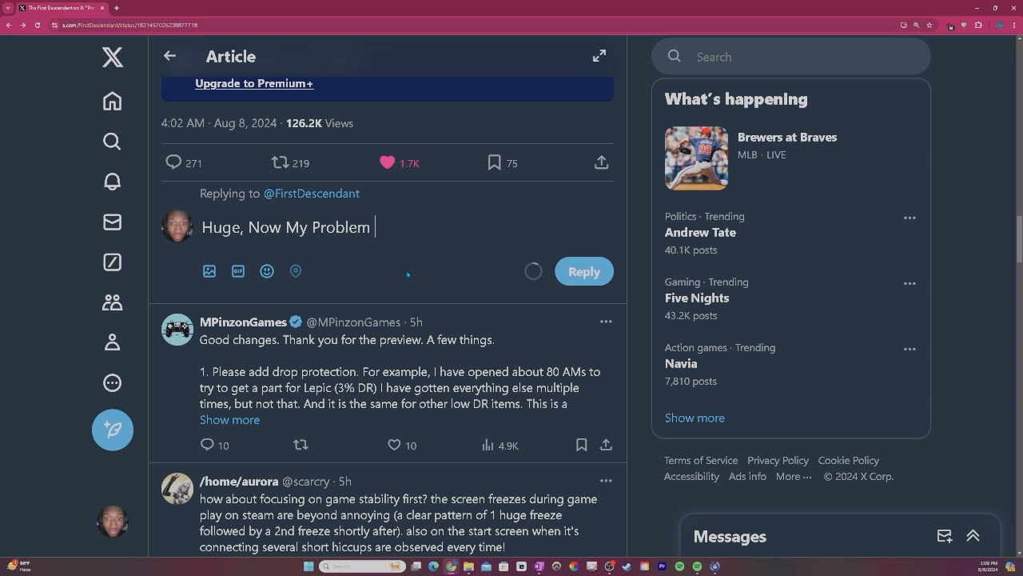
{"action": "type", "text": "With B"}
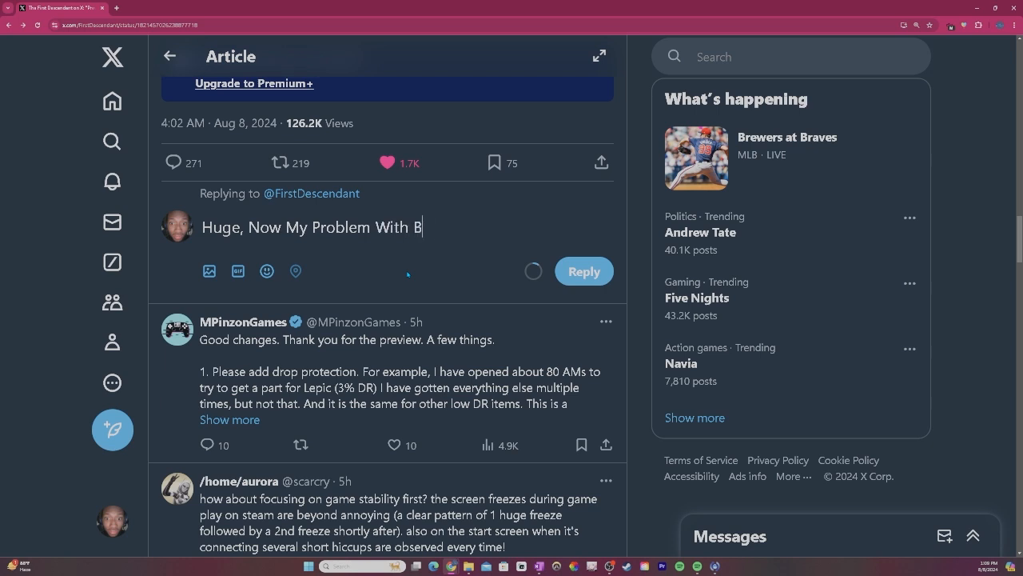
{"action": "type", "text": "uild Diver"}
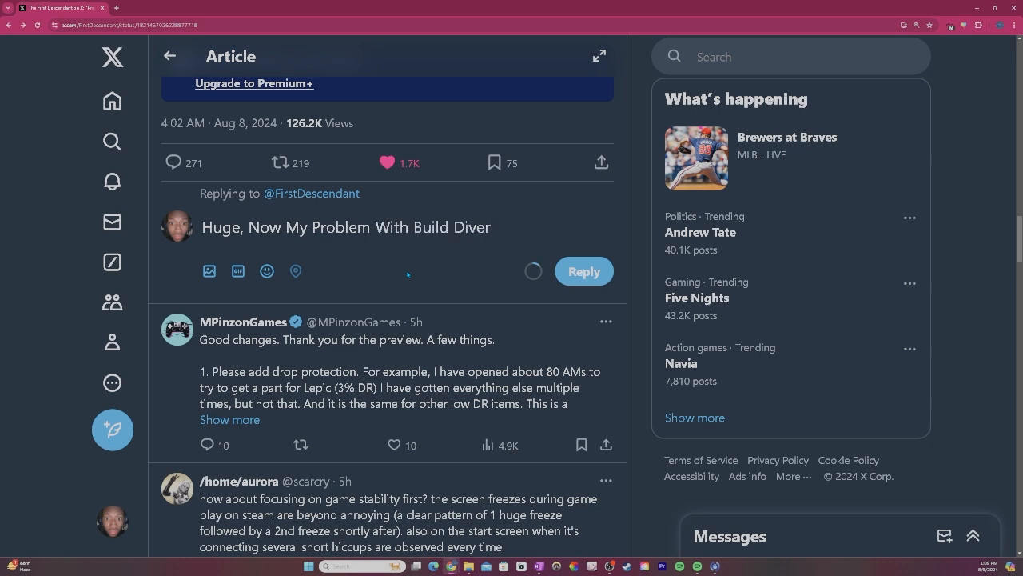
{"action": "type", "text": "ersity Is The Fact That"}
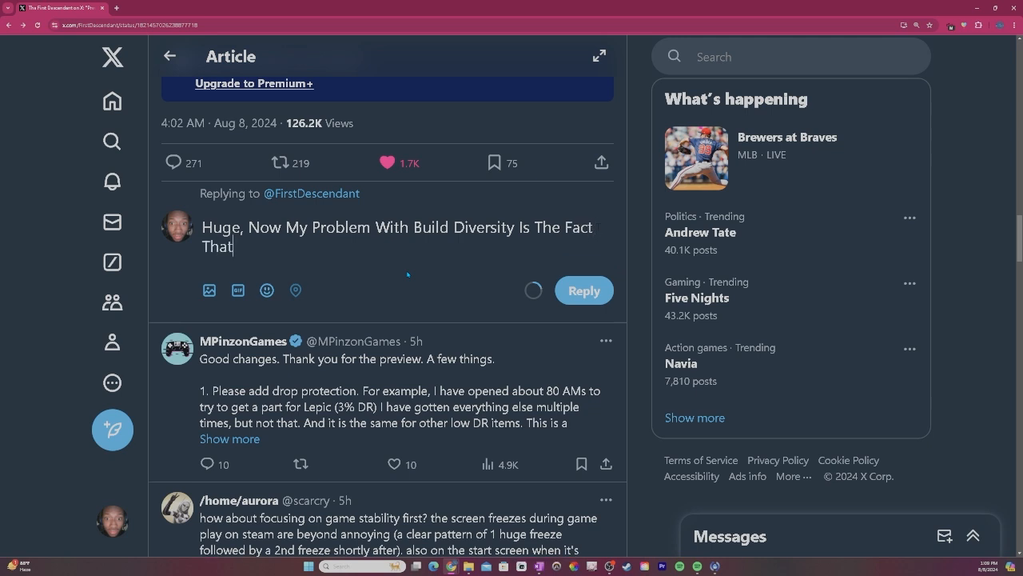
{"action": "type", "text": ", We Are O"}
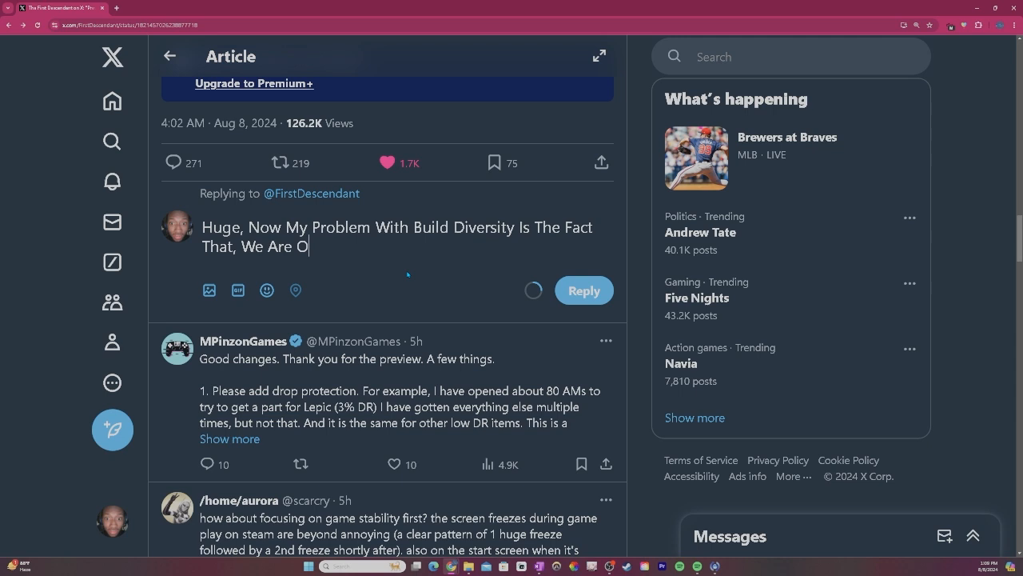
{"action": "type", "text": "n In A Meta Of Unique W"}
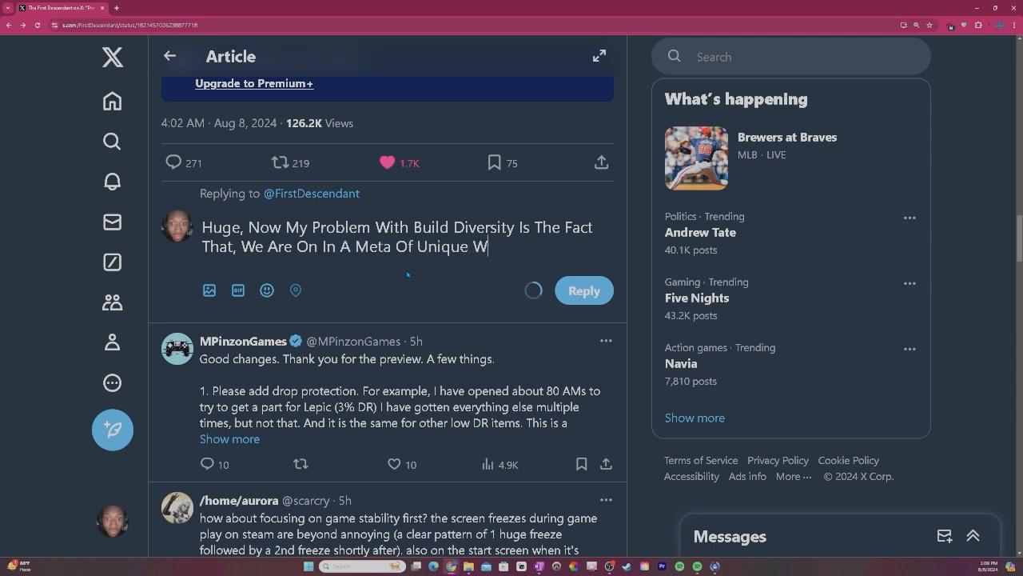
{"action": "type", "text": "eapons There"}
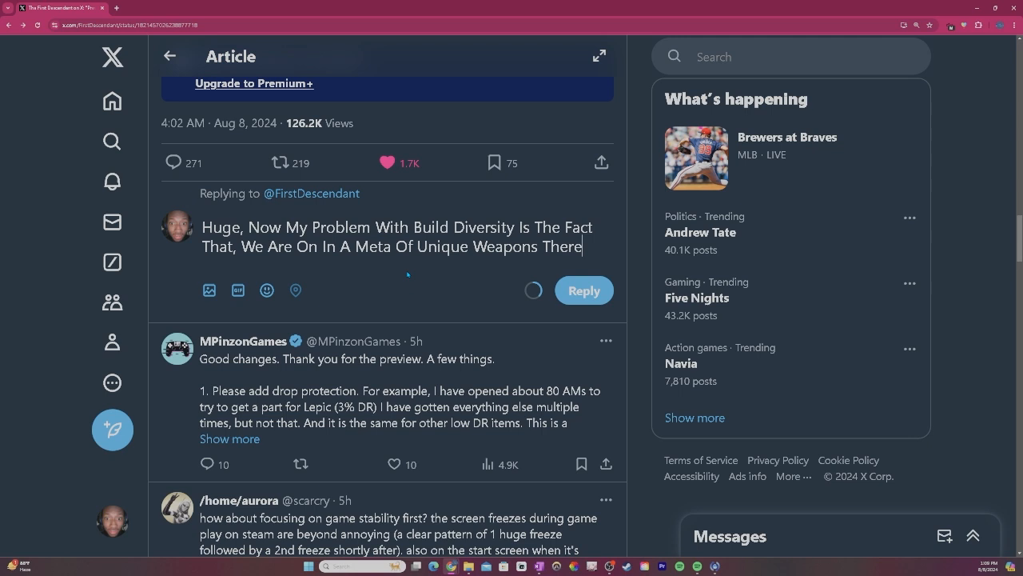
{"action": "type", "text": "'s Not Much"}
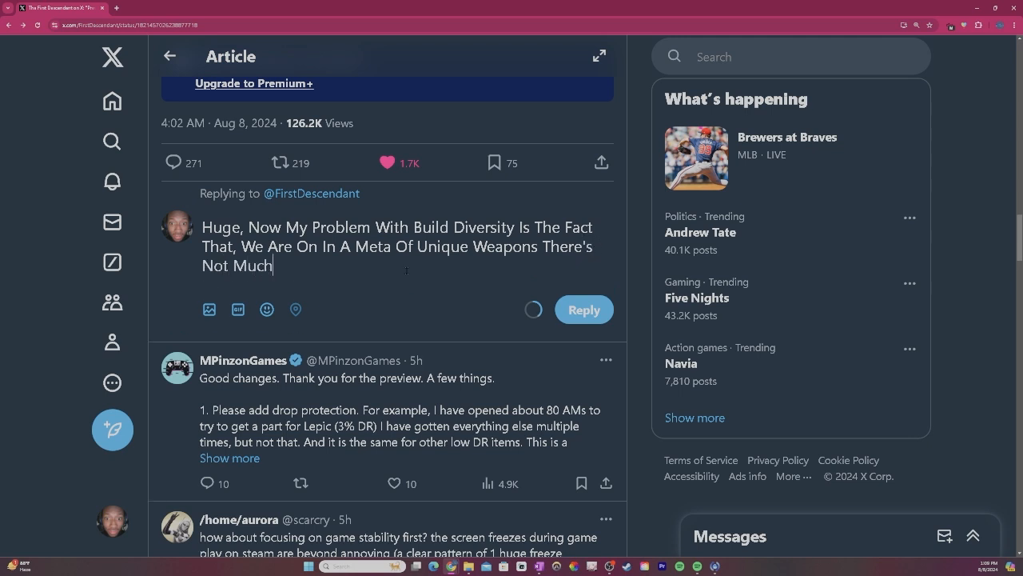
{"action": "type", "text": "Love For Bas"}
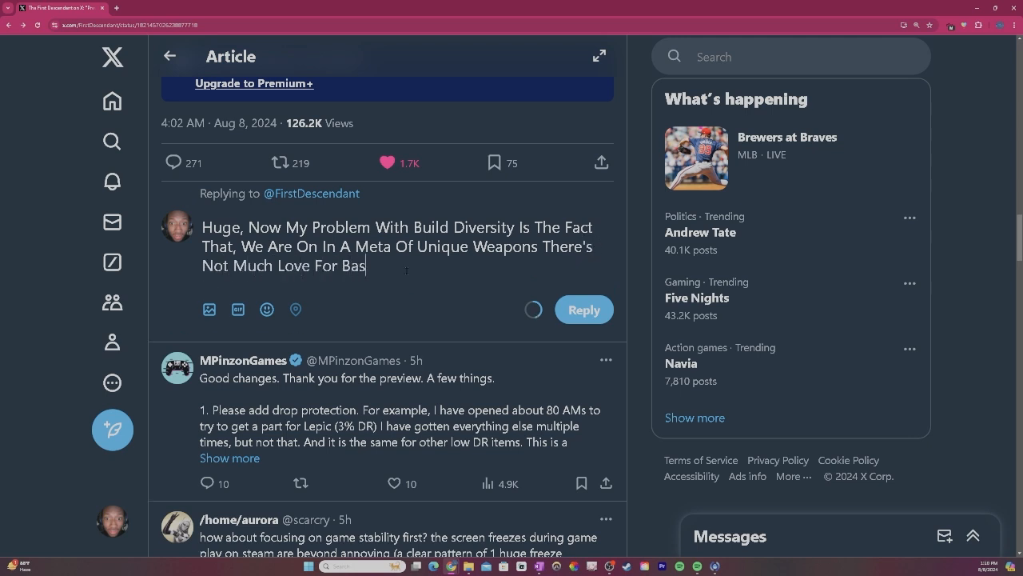
{"action": "type", "text": "e Weapons."}
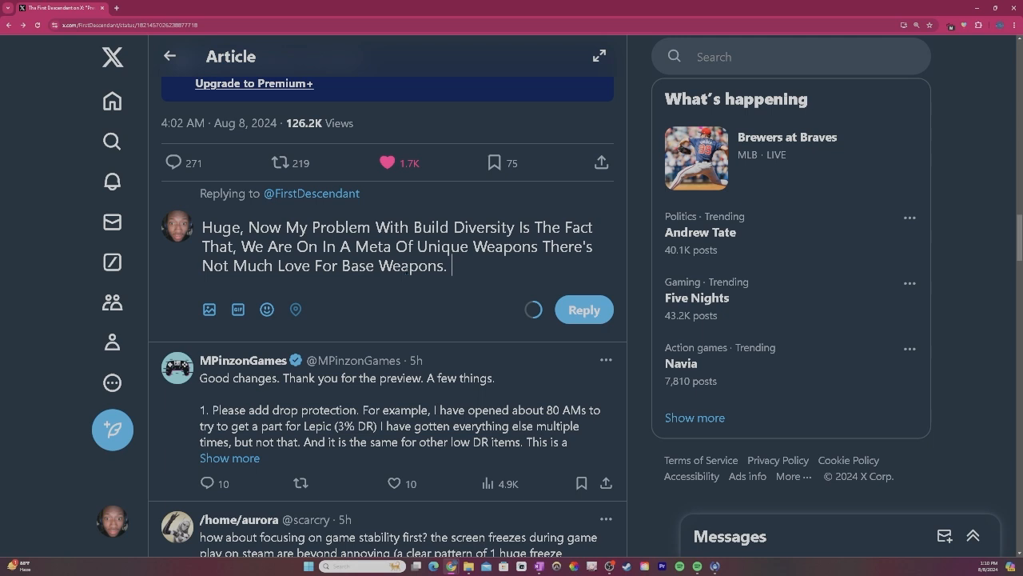
Begin the second paragraph: 'Currently There Is No Value In Wasting Crystallization On Non Unique Meta Weapons'.
{"action": "type", "text": "Current"}
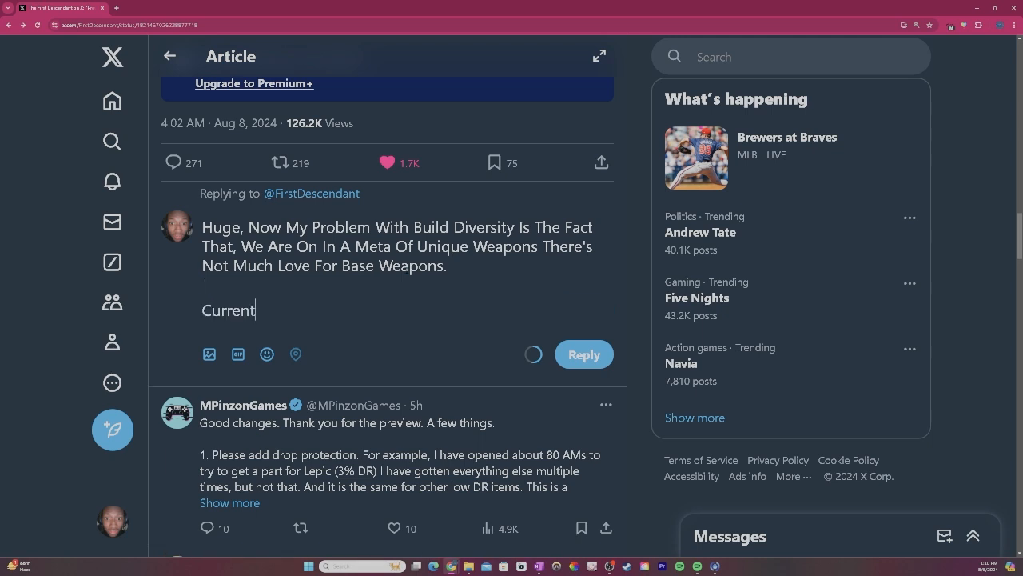
{"action": "type", "text": "ly There Is No"}
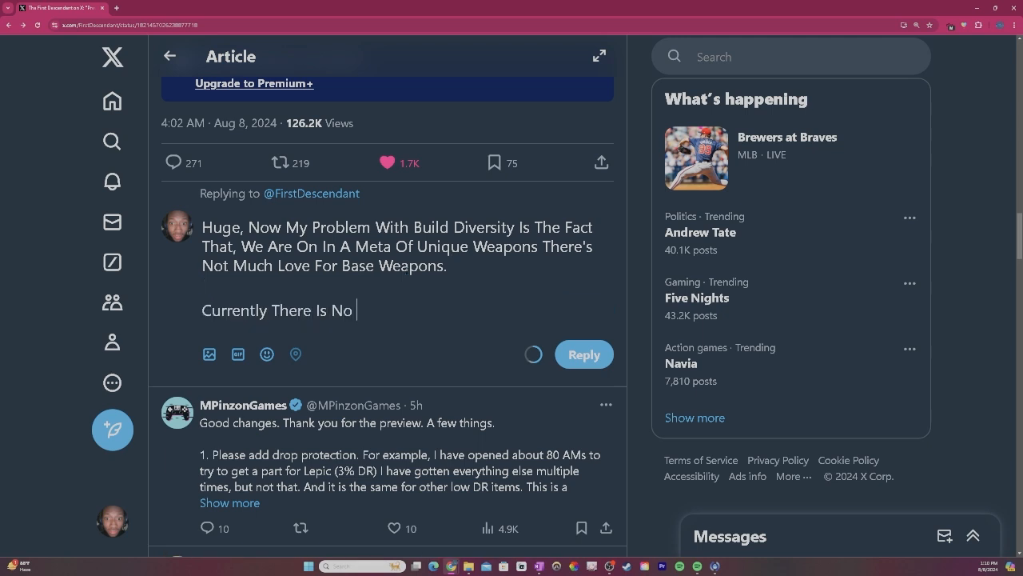
{"action": "type", "text": "Value In Wasti"}
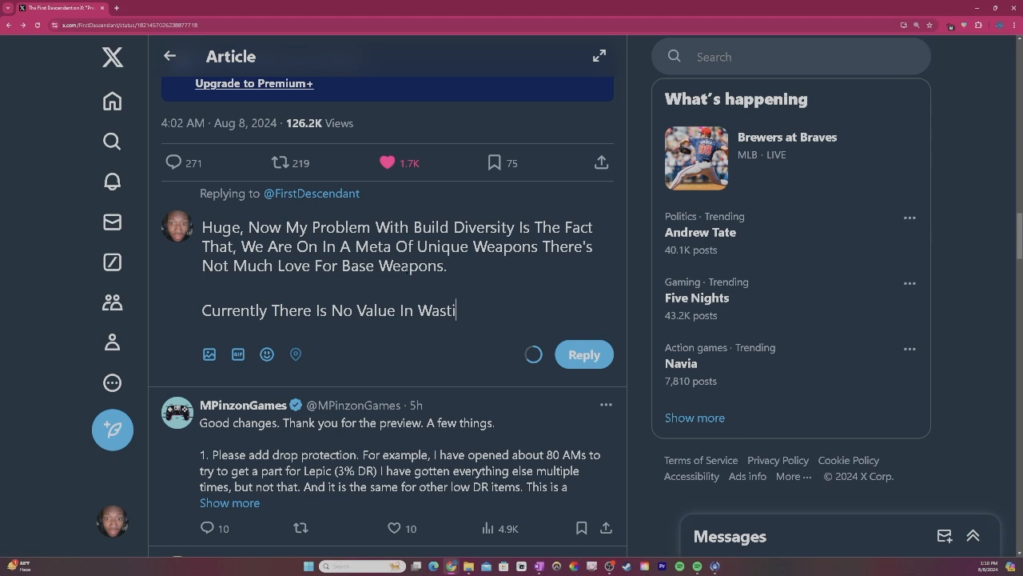
{"action": "type", "text": "ng Crysta"}
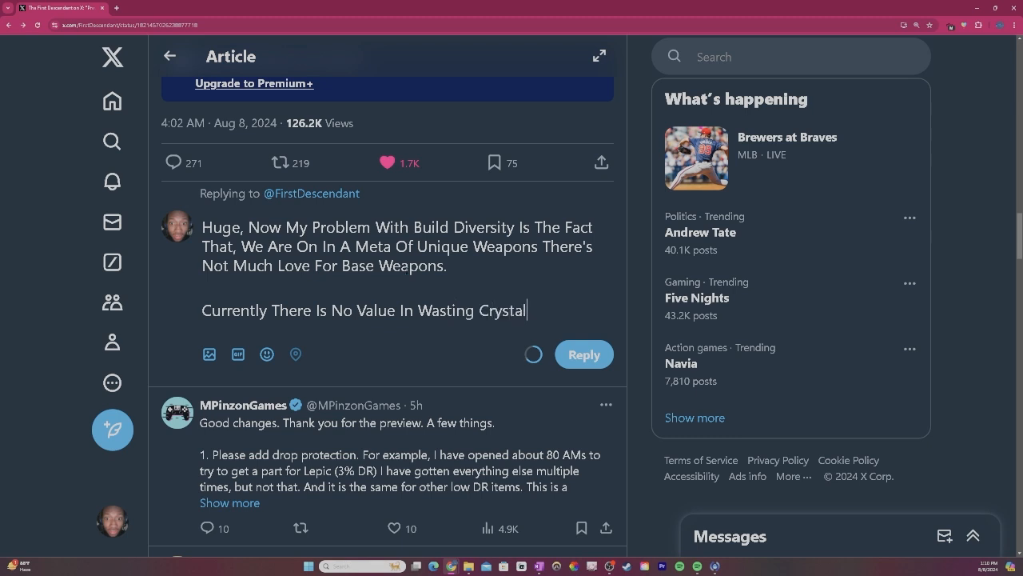
{"action": "type", "text": "lization On"}
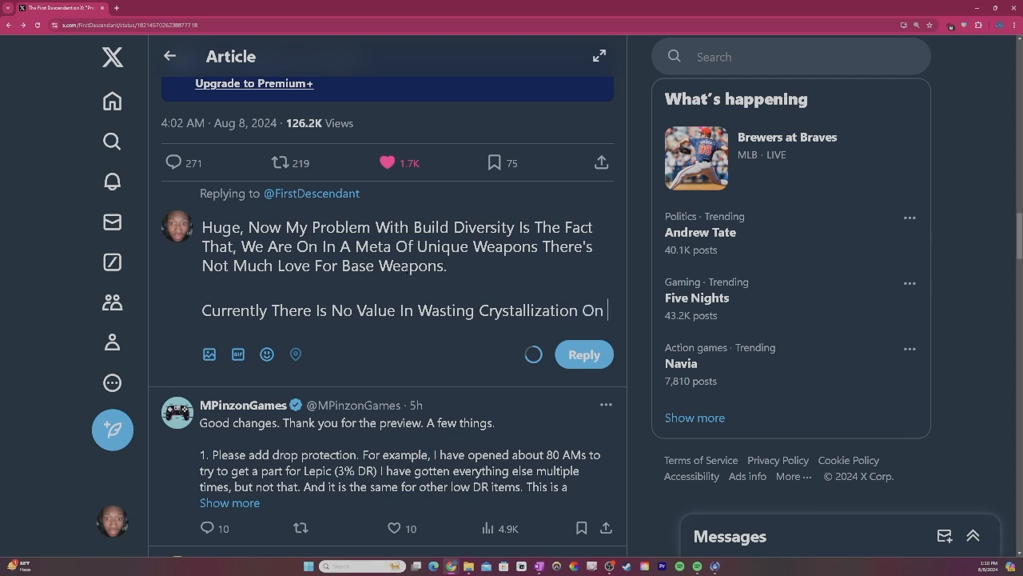
{"action": "type", "text": "Non Un"}
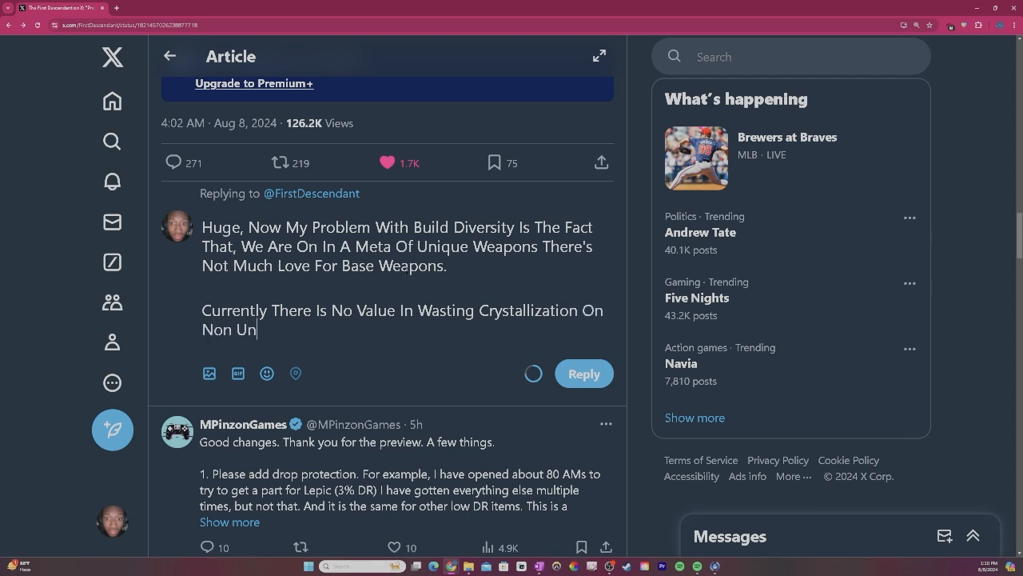
{"action": "type", "text": "ique Meta Weapo"}
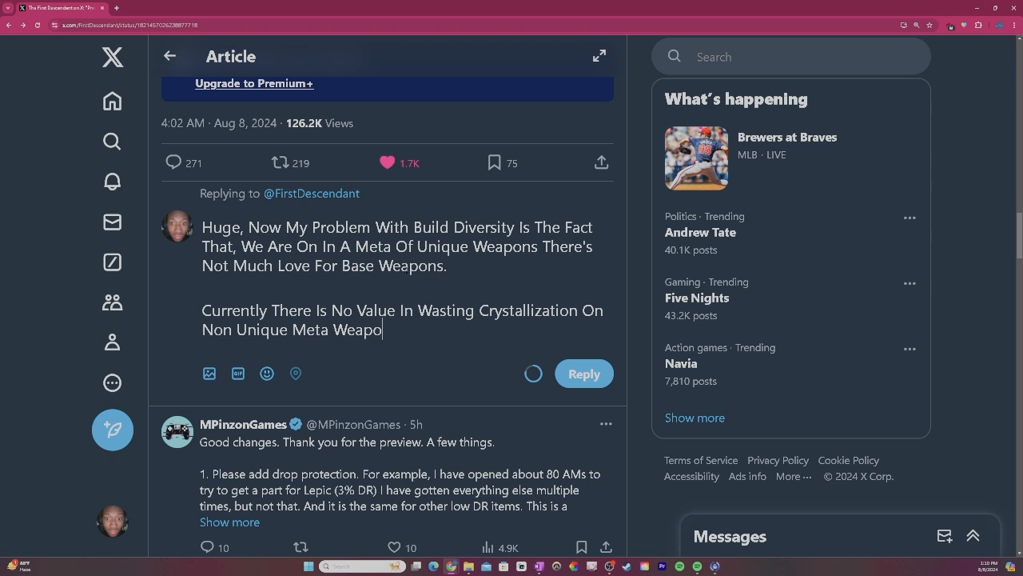
Finish the paragraph with the examples 'Like Greg's Reversed Fate' and 'The LMG'.
{"action": "type", "text": "ns Like Greg's Reve"}
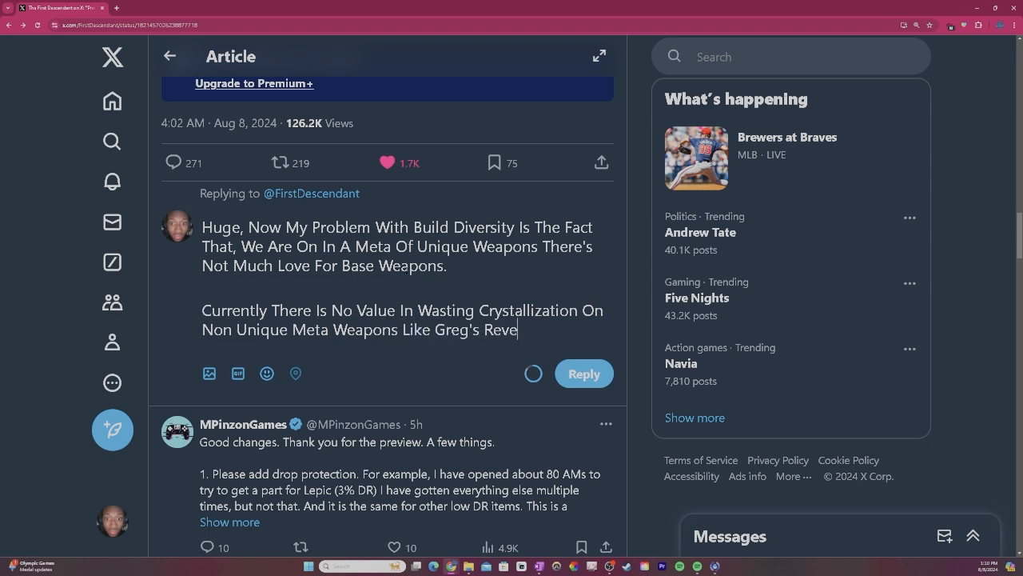
{"action": "type", "text": "rsed"}
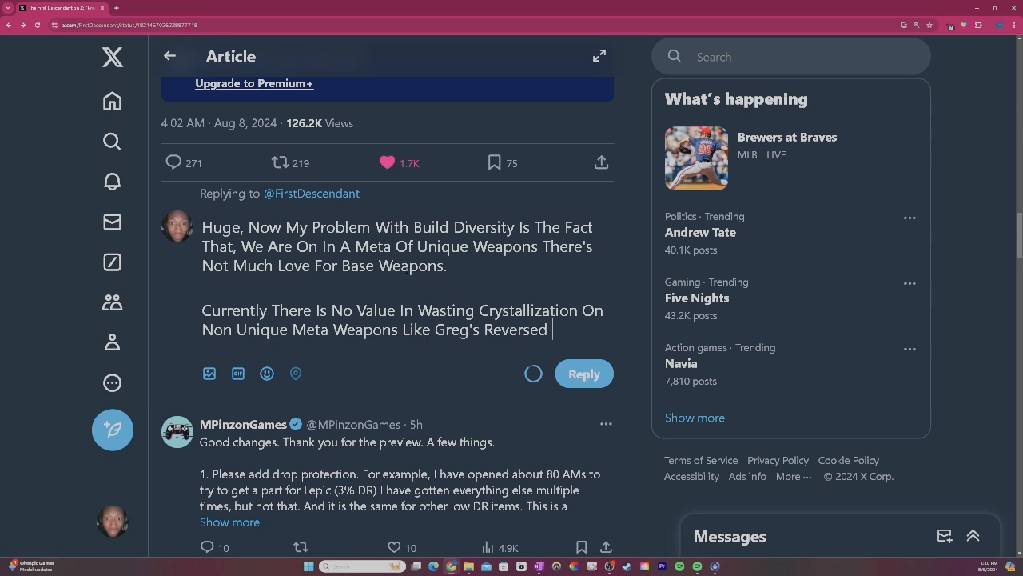
{"action": "type", "text": "Fate And"}
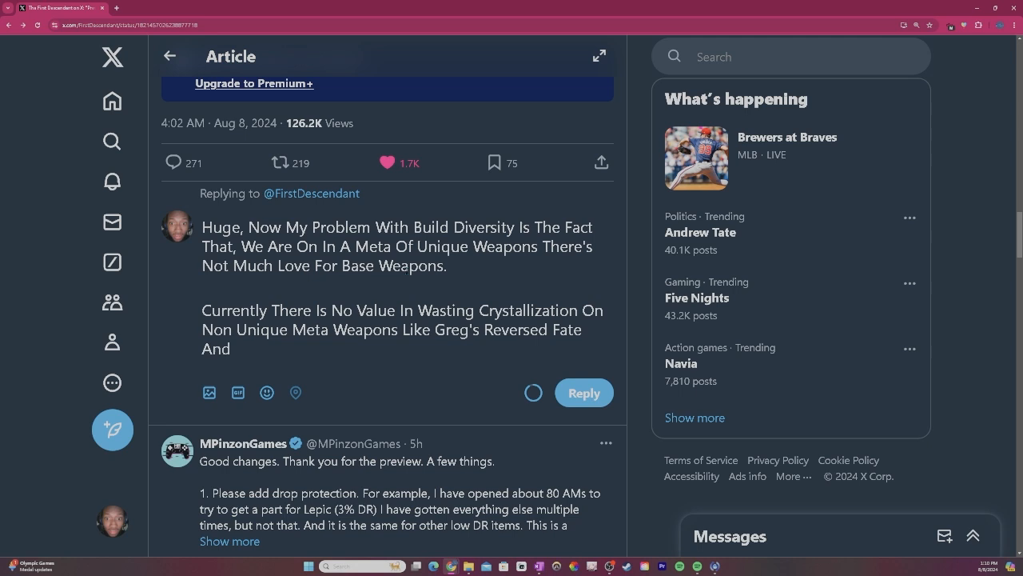
{"action": "type", "text": "The"}
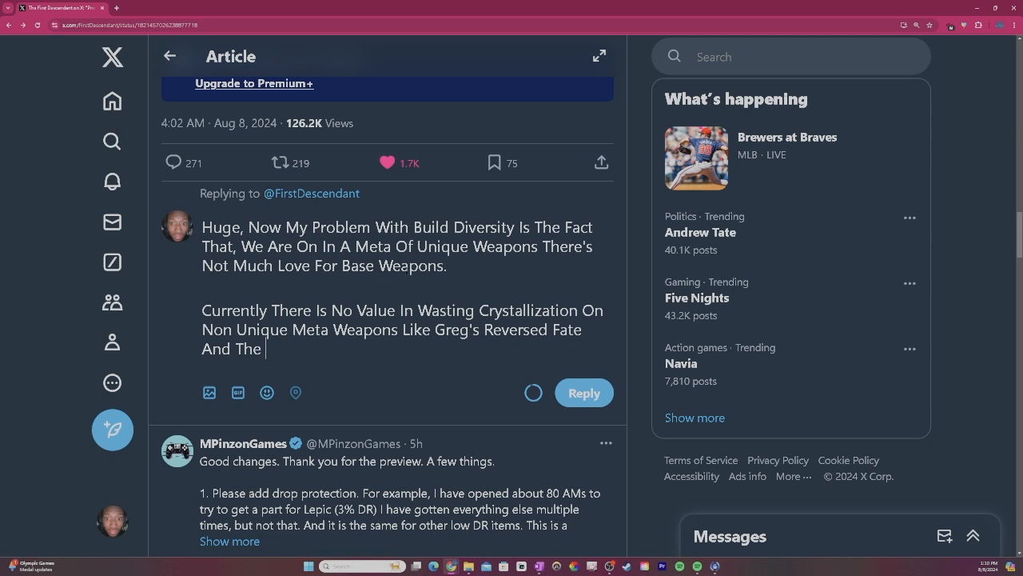
{"action": "type", "text": "LMG"}
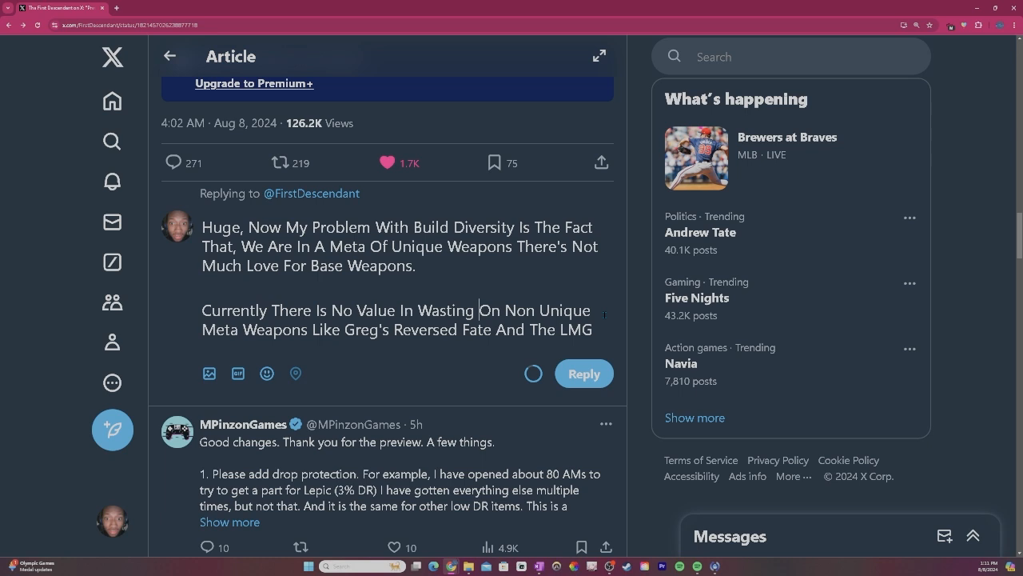
Insert 'Resources' after 'Wasting' so the paragraph reads 'No Value In Wasting Resources'.
{"action": "type", "text": "Resources"}
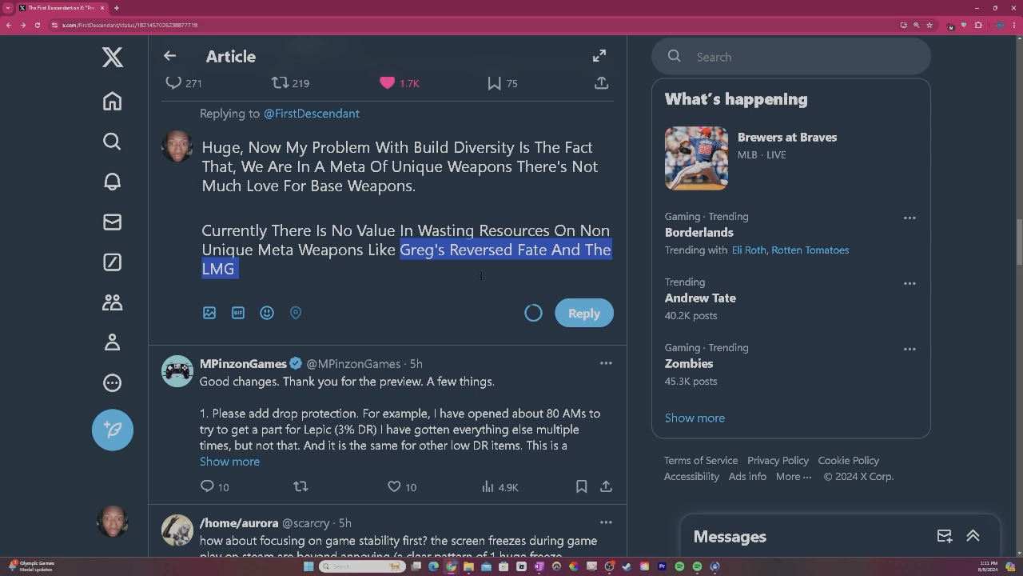
{"action": "left_click", "coordinate": [479, 275]}
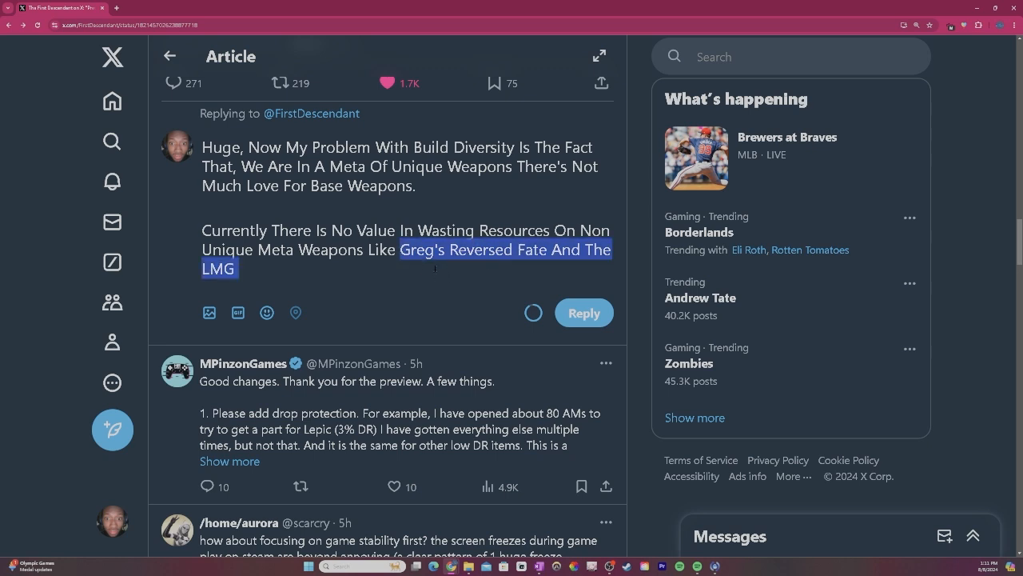
Review the two-paragraph draft and post it as a reply beneath the Hotfix 1.0.7 article.
{"action": "scroll", "scroll_direction": "up", "scroll_amount": 3}
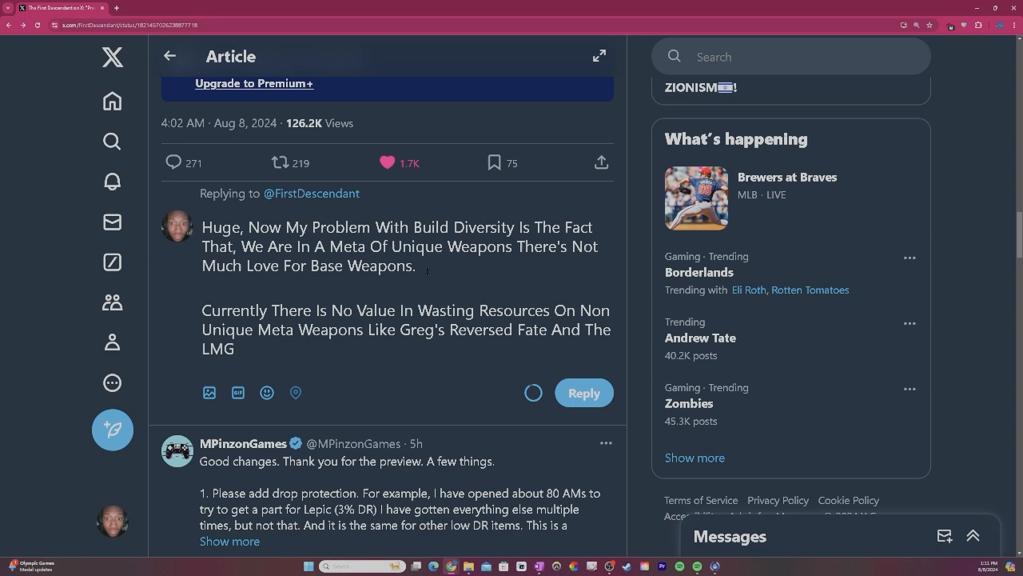
{"action": "scroll", "scroll_direction": "down", "scroll_amount": 3}
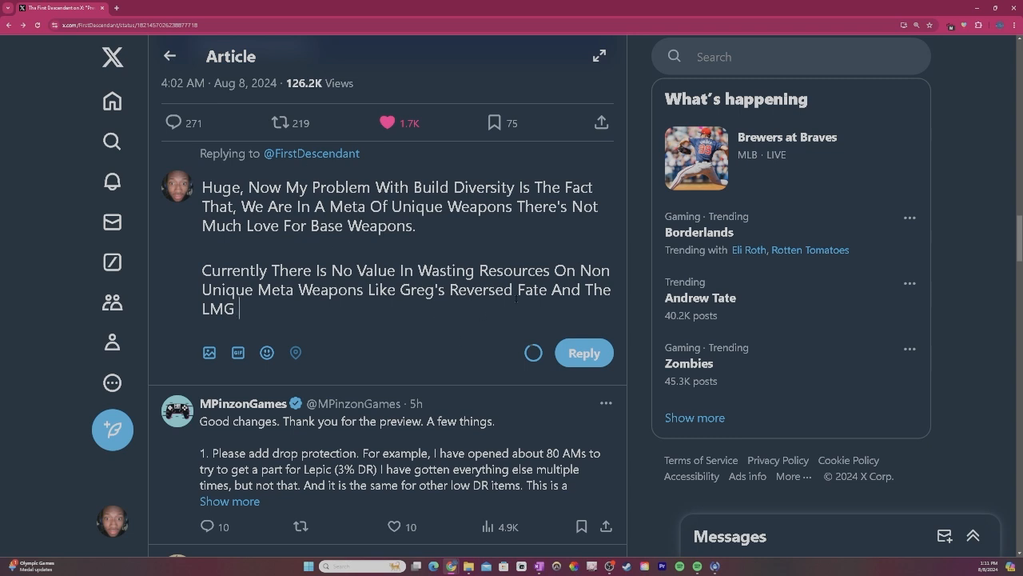
{"action": "scroll", "scroll_direction": "up", "scroll_amount": 3}
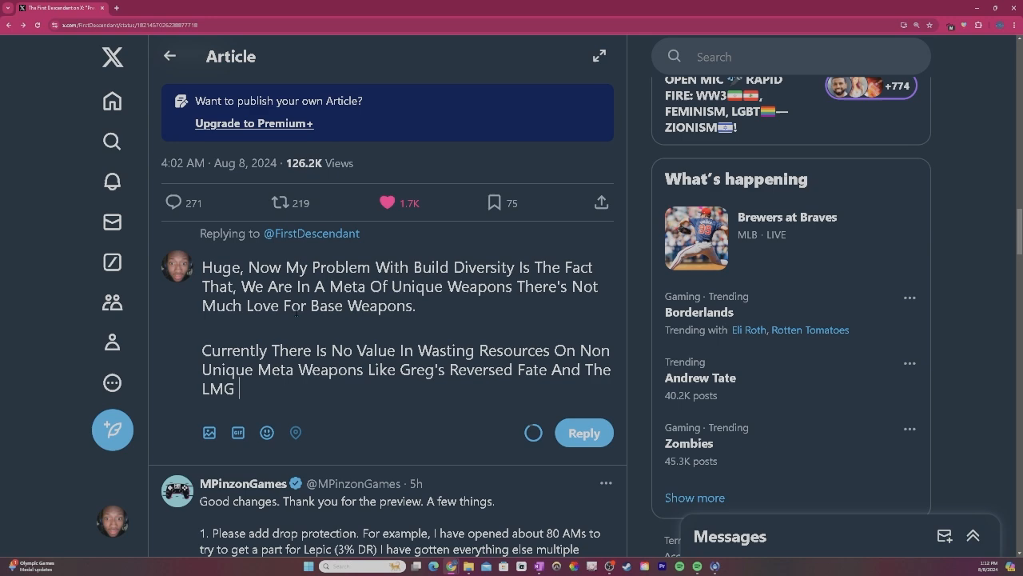
{"action": "scroll", "scroll_direction": "down", "scroll_amount": 3}
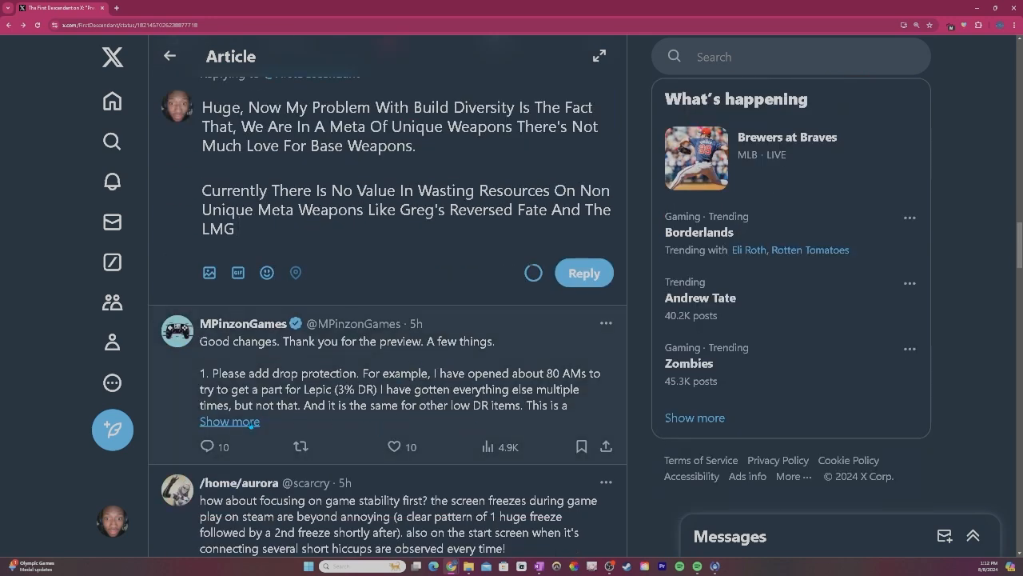
{"action": "scroll", "scroll_direction": "up", "scroll_amount": 3}
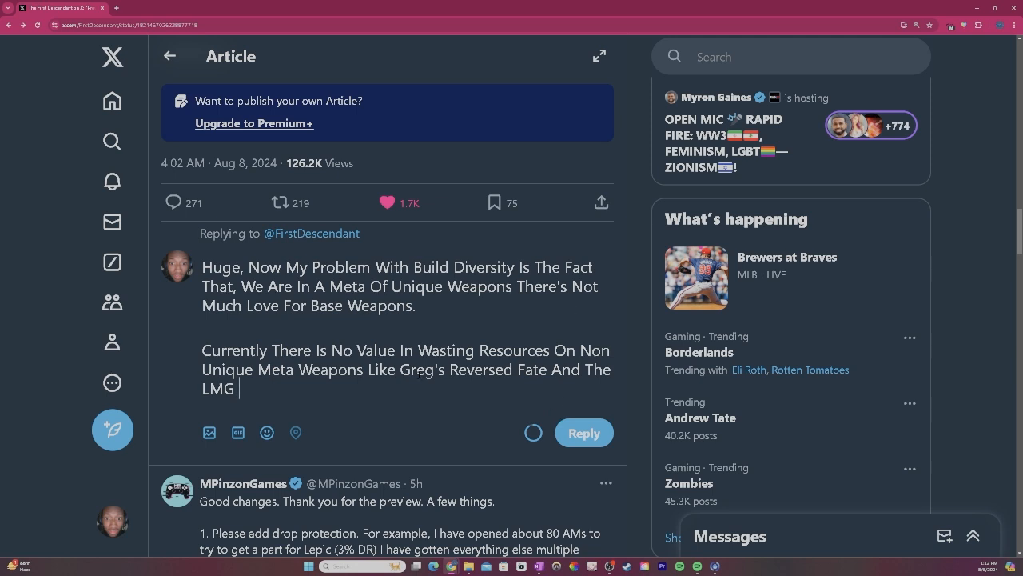
{"action": "scroll", "scroll_direction": "up", "scroll_amount": 3}
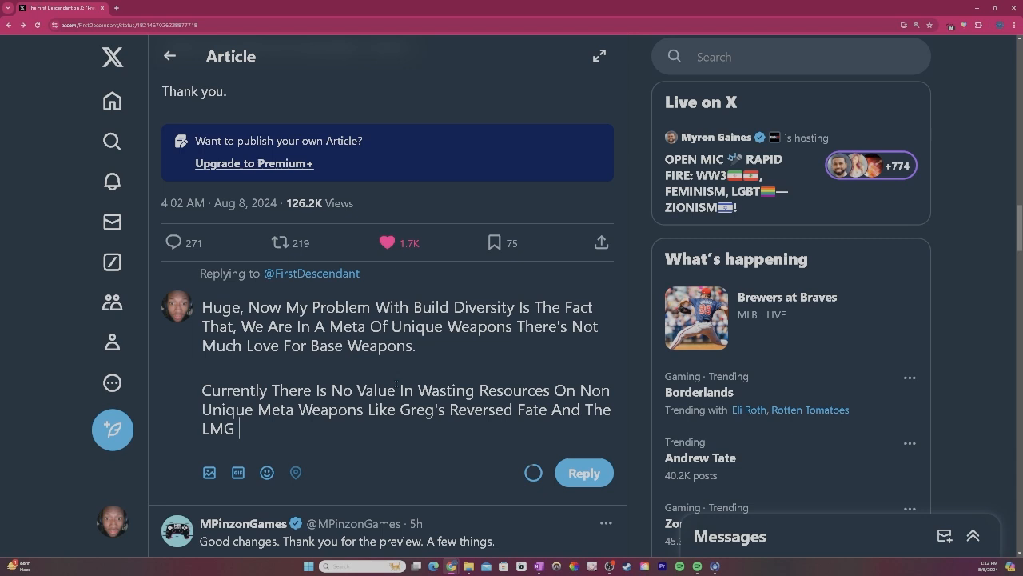
{"action": "scroll", "scroll_direction": "down", "scroll_amount": 3}
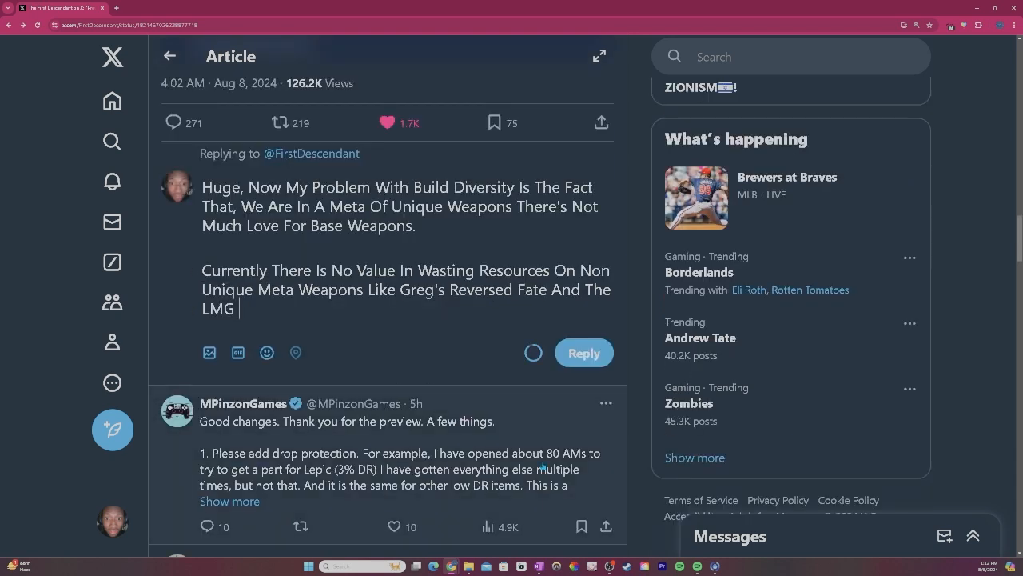
{"action": "scroll", "scroll_direction": "up", "scroll_amount": 3}
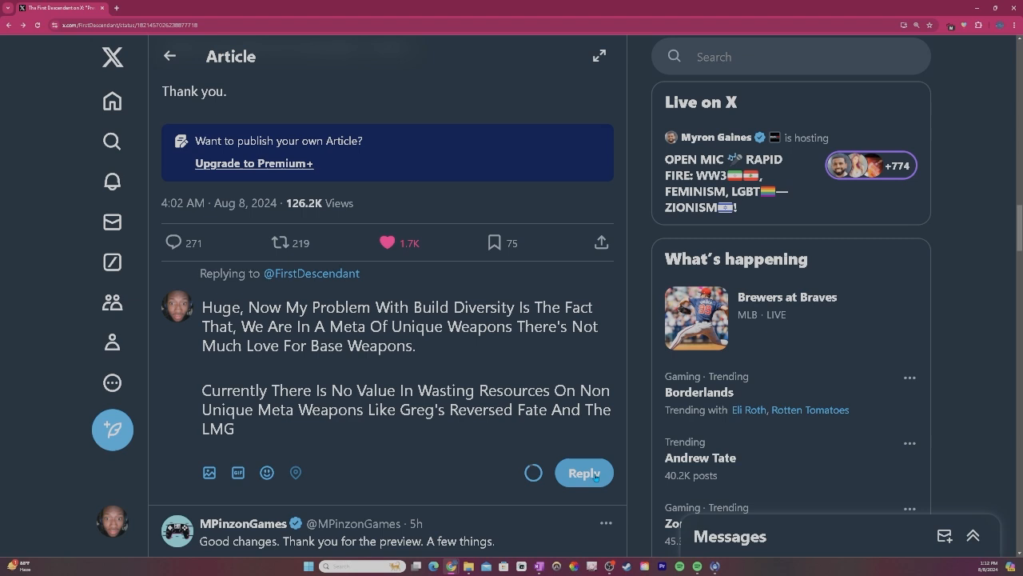
{"action": "left_click", "coordinate": [584, 473]}
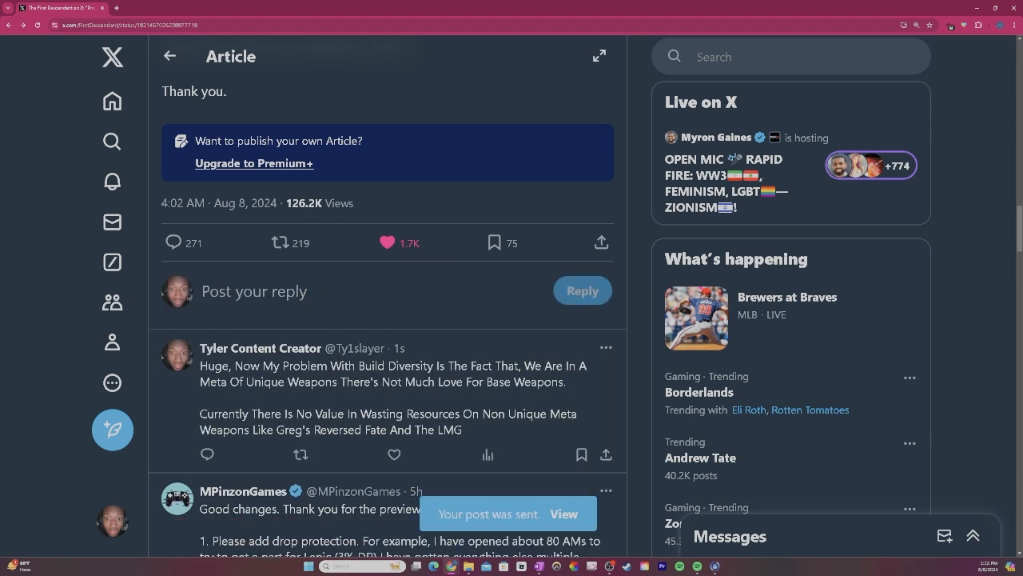